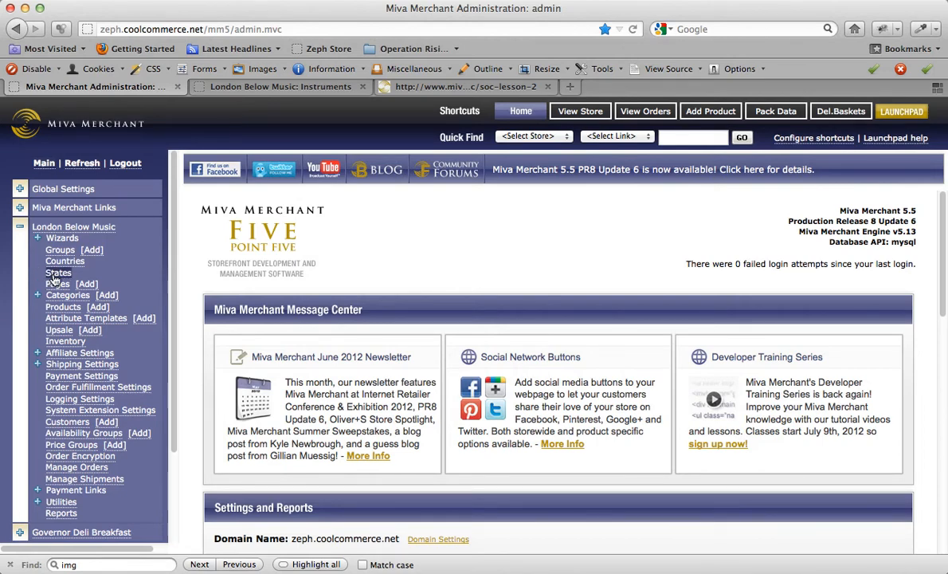
# Open the SnowWhite Guitar product for editing from the store's product list
pyautogui.click(64, 306)
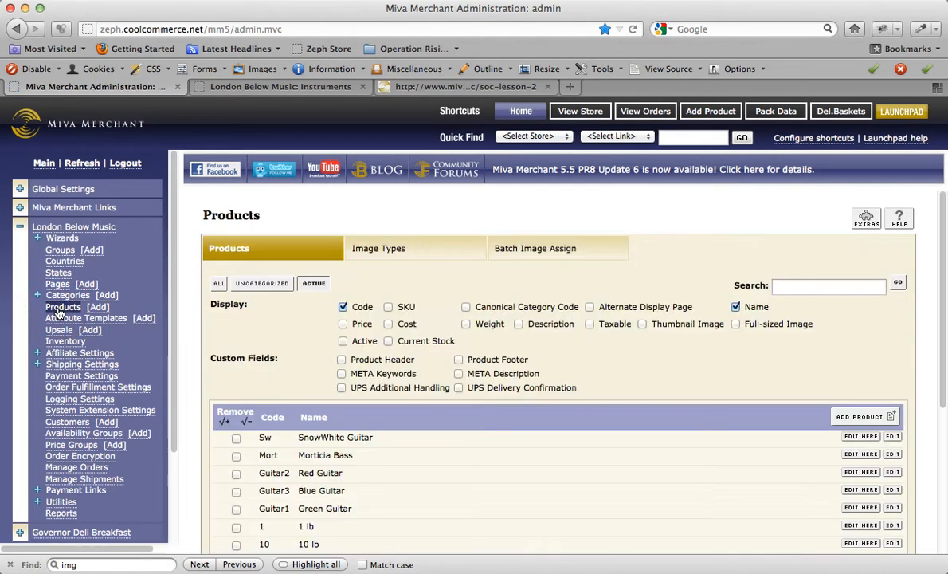
pyautogui.scroll(-3)
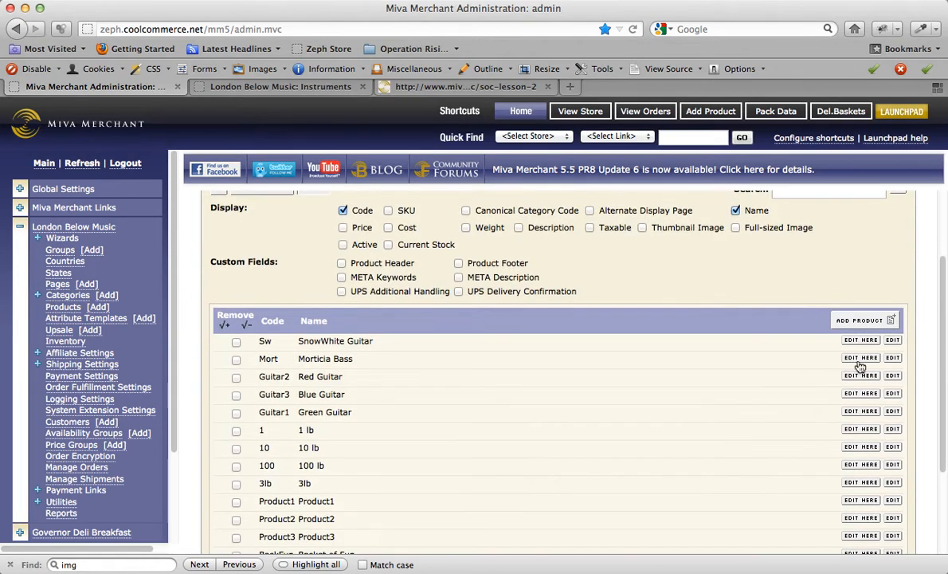
pyautogui.moveTo(892, 341)
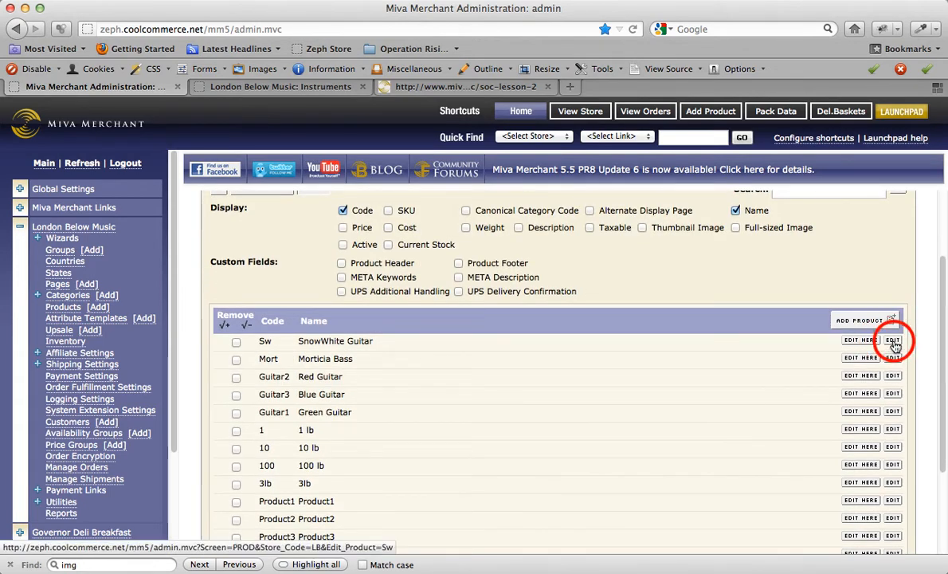
pyautogui.click(893, 341)
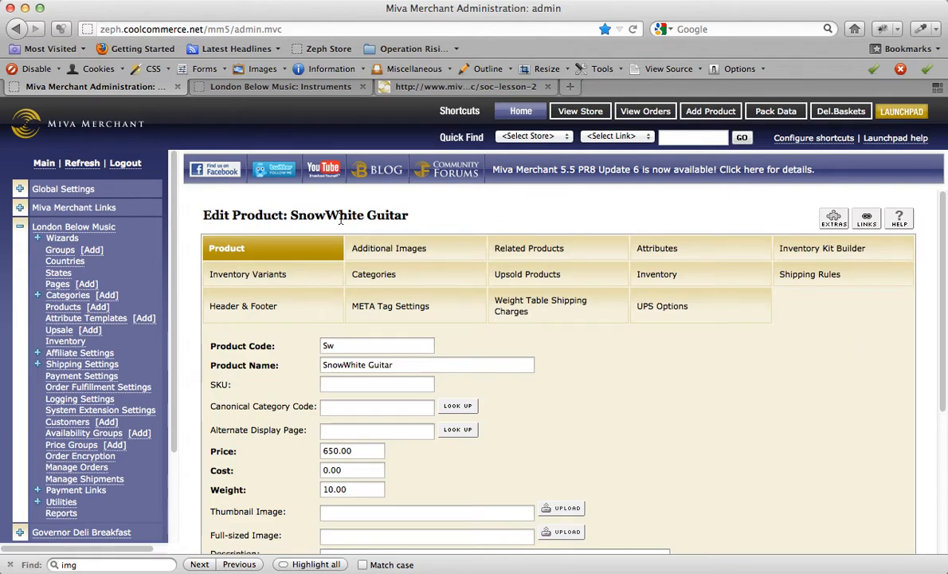
pyautogui.scroll(-3)
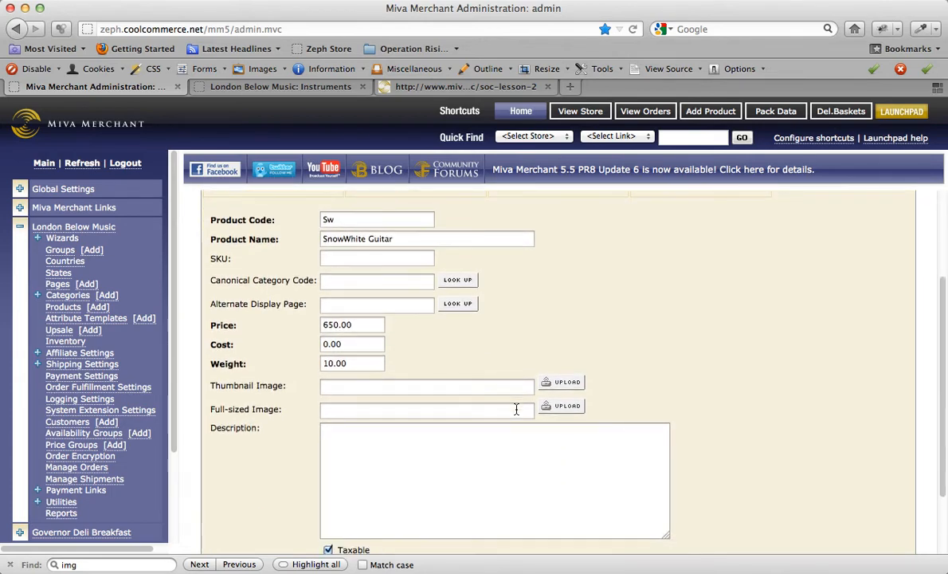
pyautogui.moveTo(402, 390)
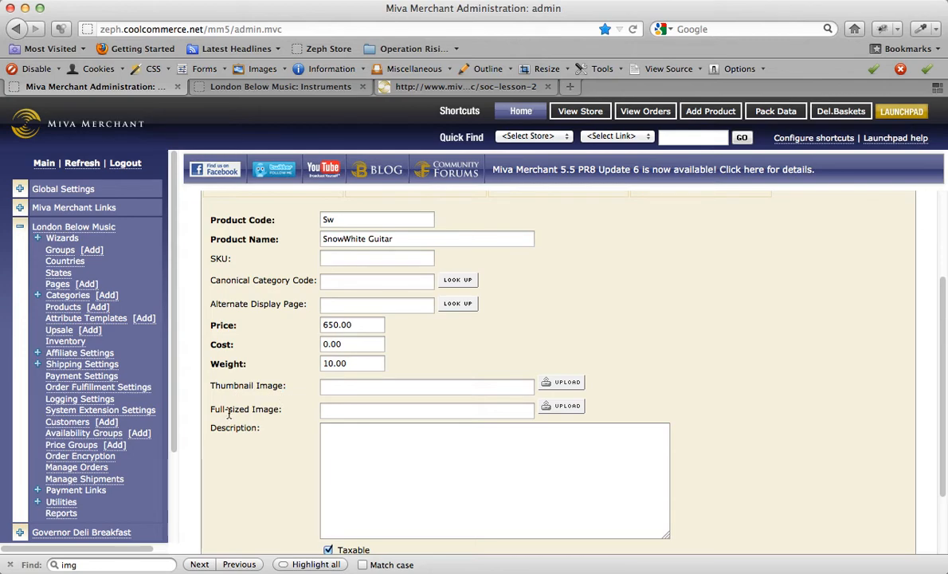
pyautogui.moveTo(276, 413)
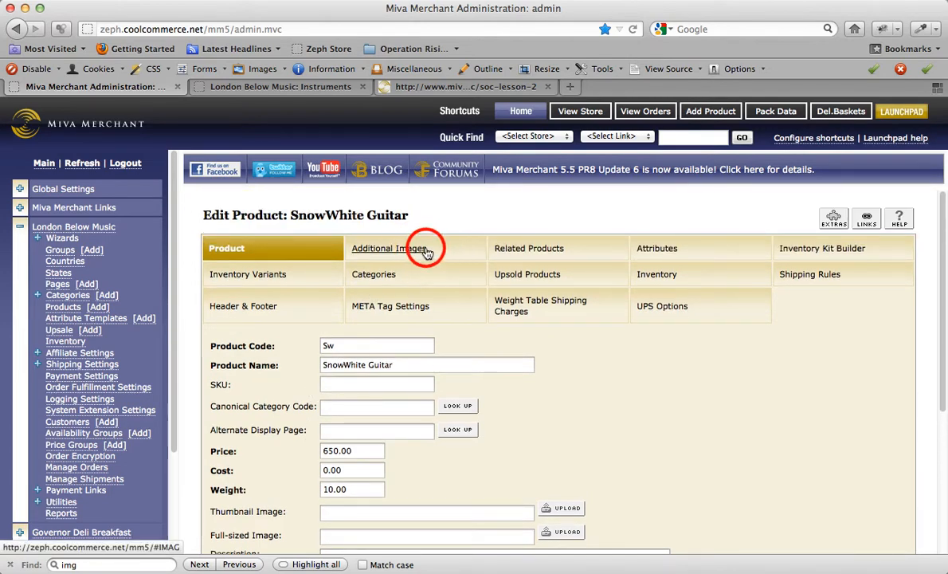
# Upload the dot1–dot4 guitar photos as additional images of SnowWhite Guitar
pyautogui.click(389, 249)
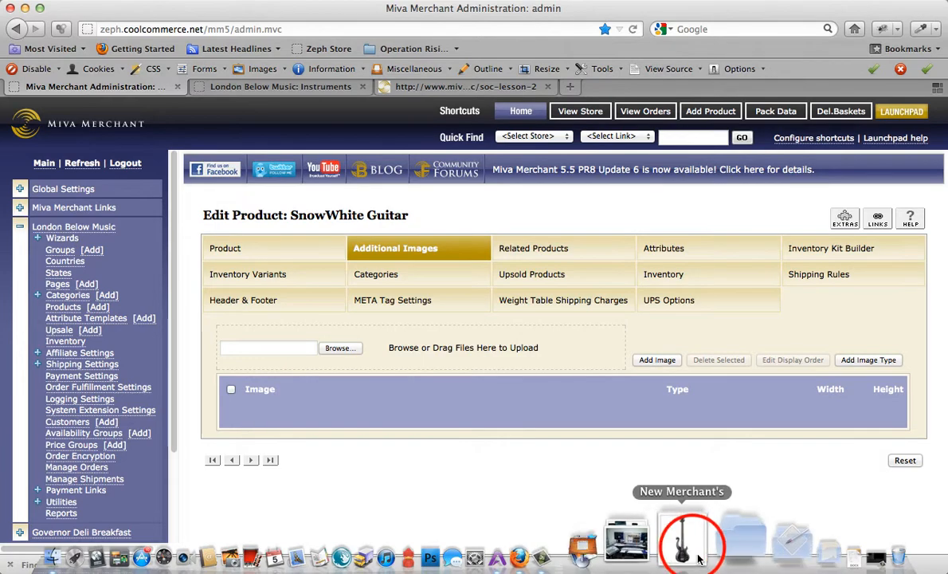
pyautogui.click(691, 542)
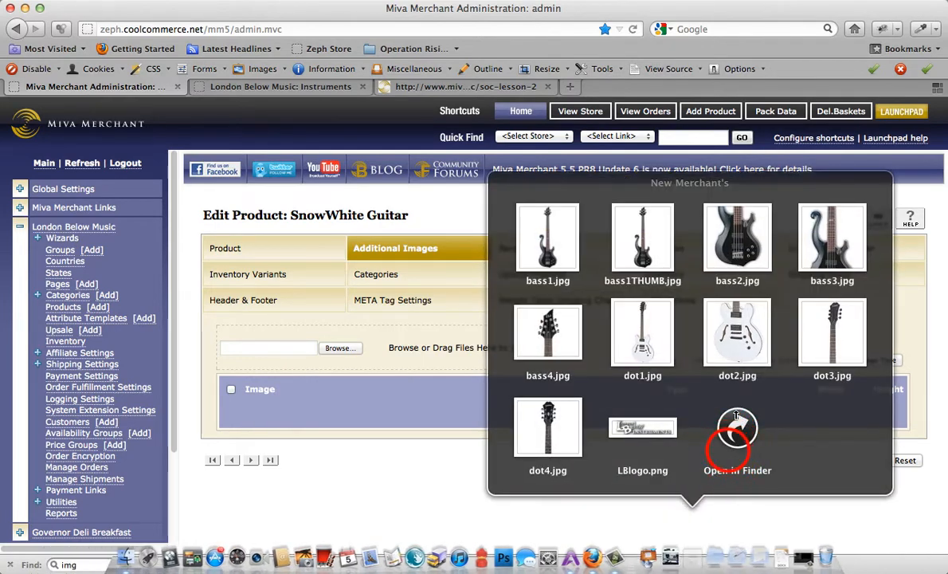
pyautogui.click(424, 217)
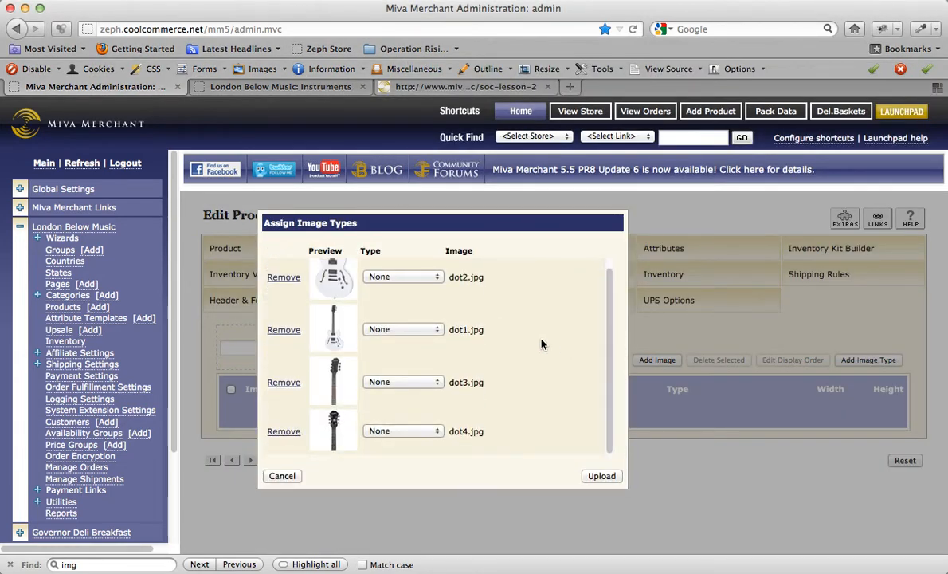
pyautogui.click(603, 474)
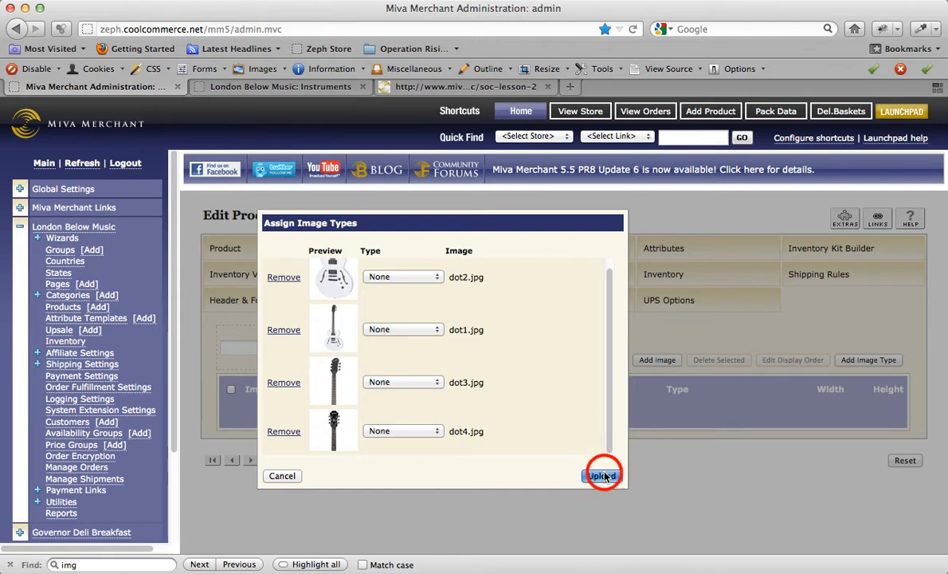
pyautogui.click(602, 475)
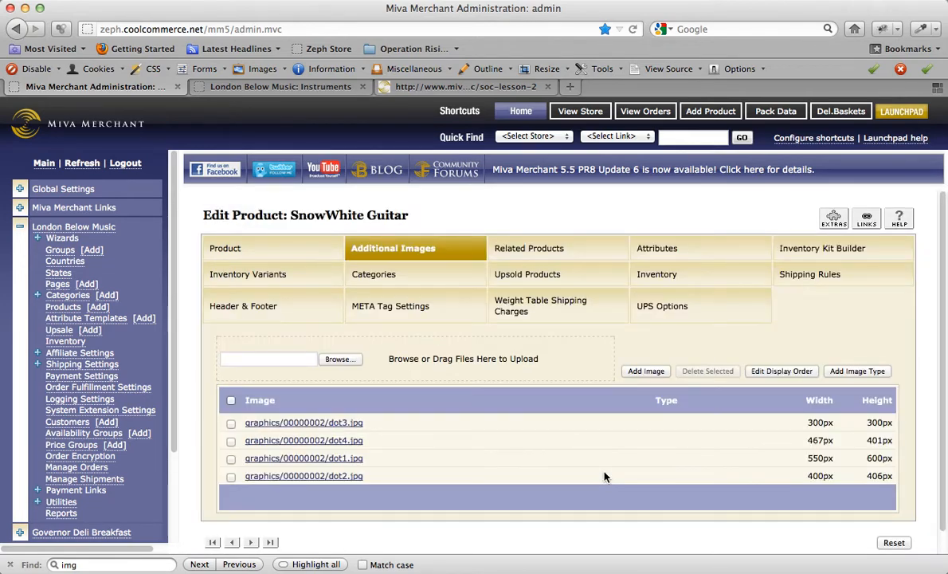
pyautogui.moveTo(650, 423)
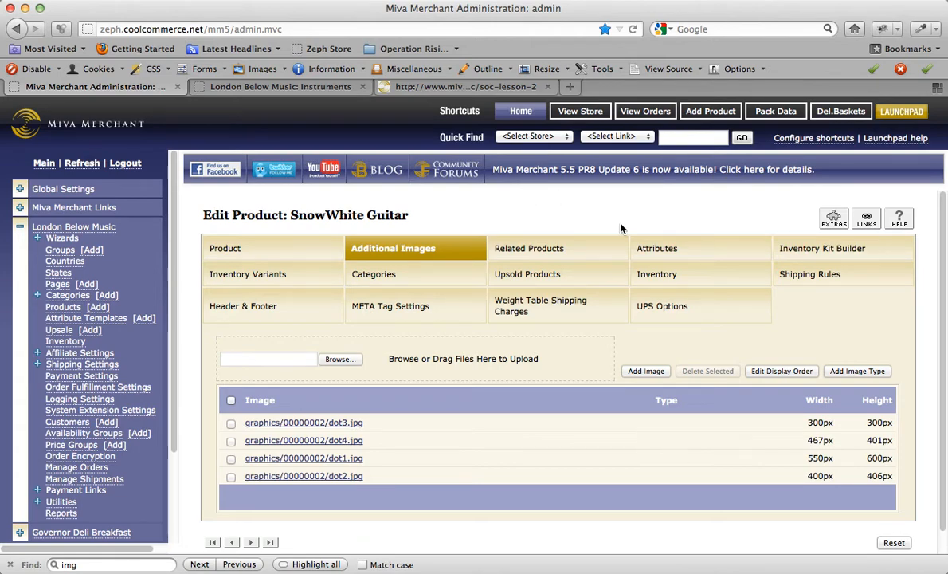
# Preview the SnowWhite Guitar storefront page, swapping thumbnails and enlarging the headstock photo
pyautogui.click(865, 218)
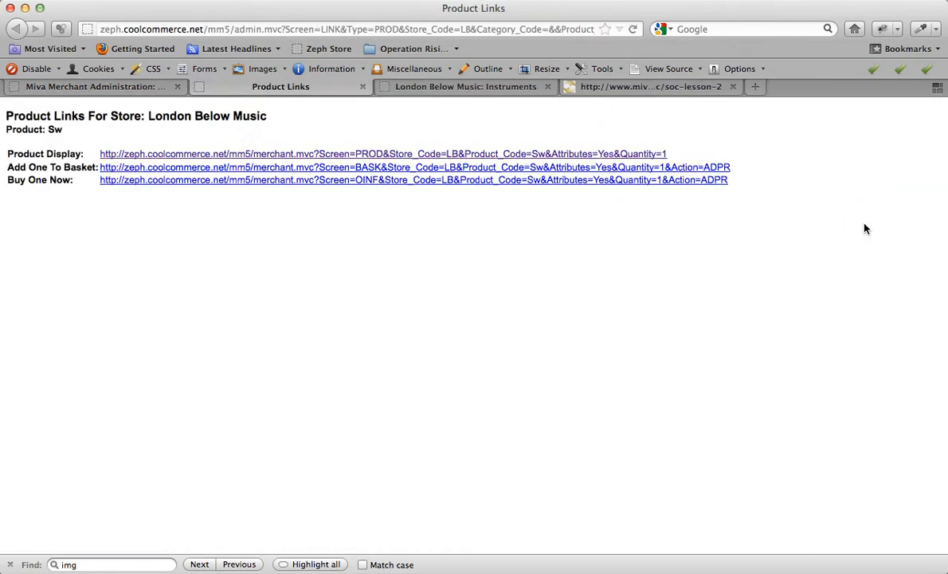
pyautogui.moveTo(114, 153)
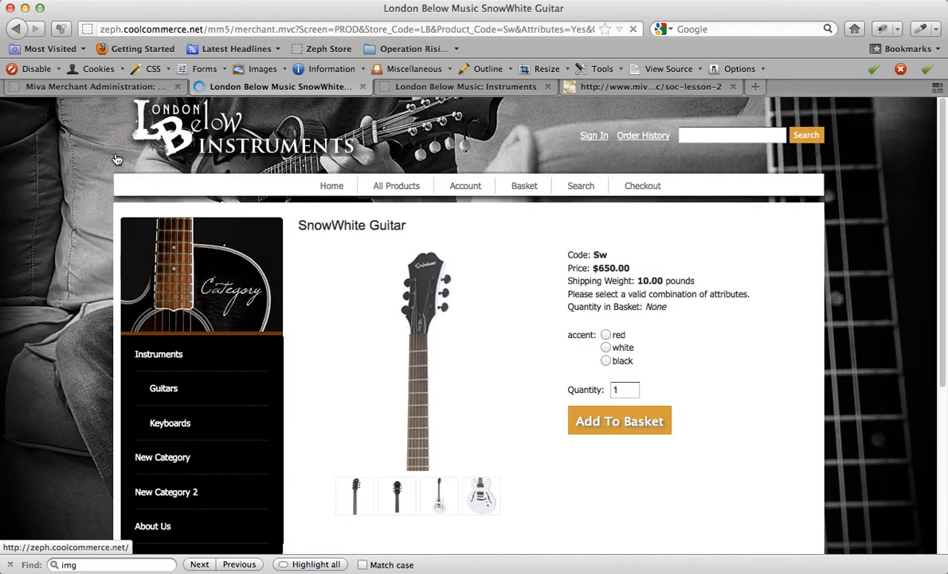
pyautogui.scroll(-3)
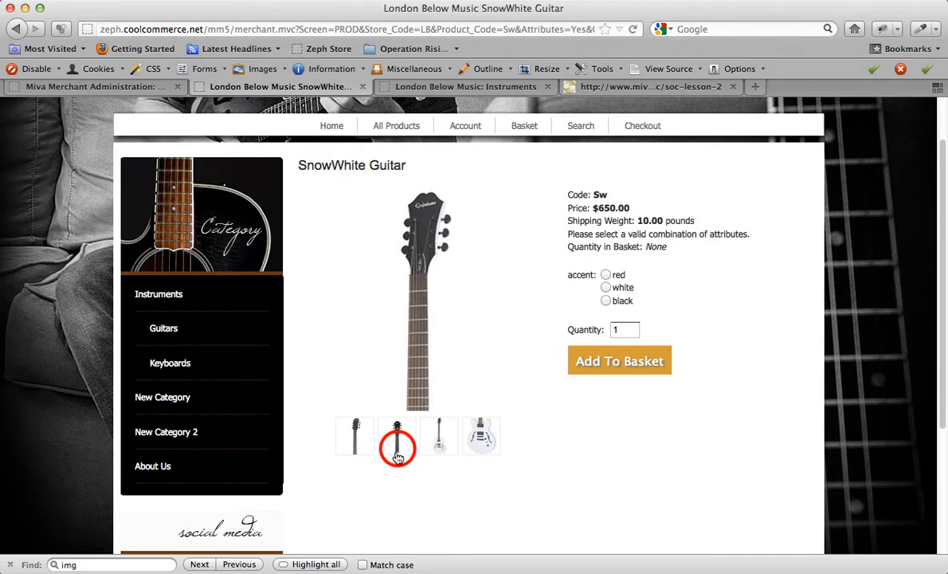
pyautogui.click(481, 437)
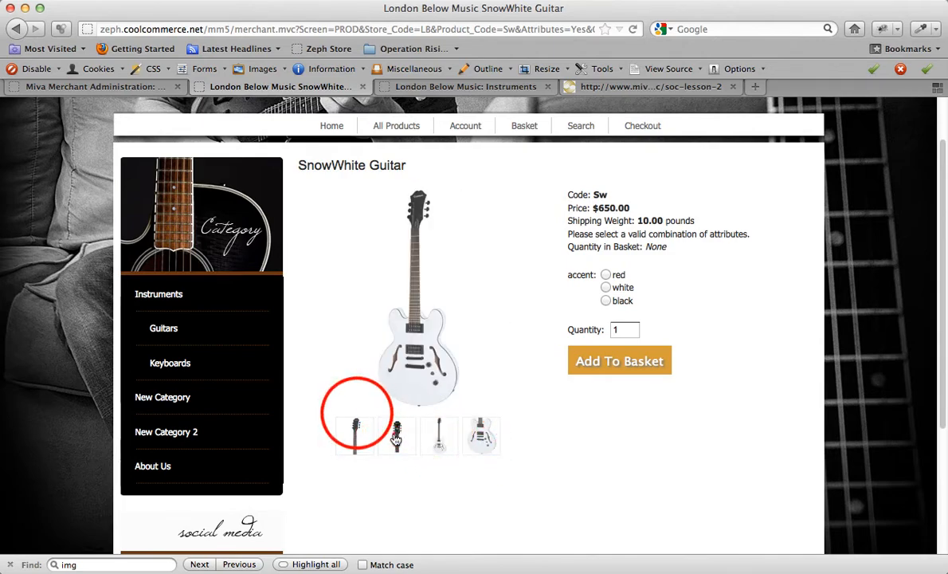
pyautogui.click(395, 437)
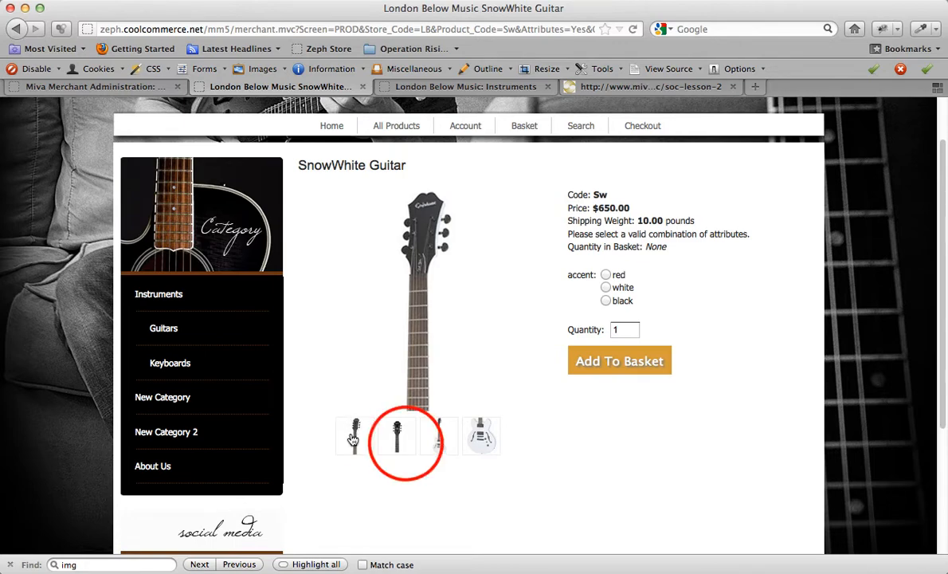
pyautogui.click(397, 437)
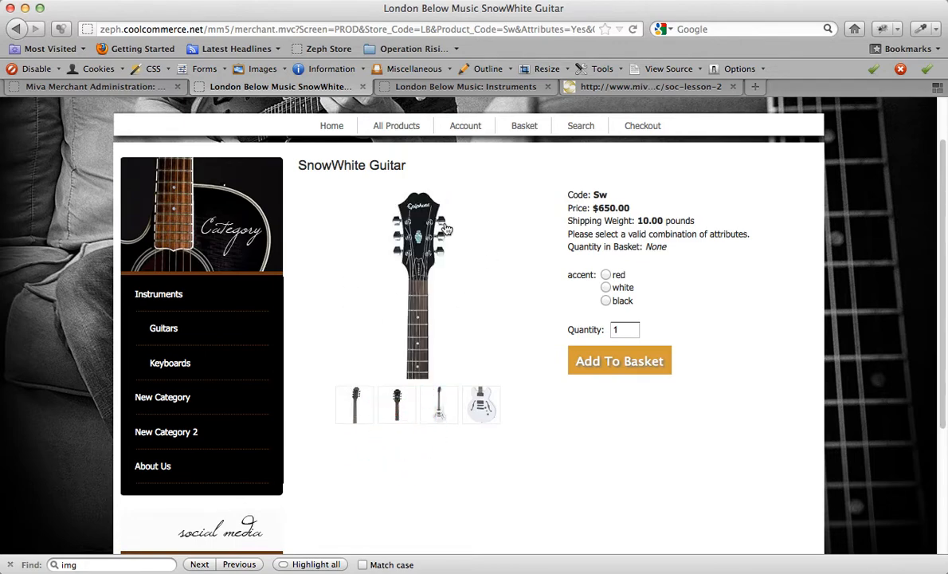
pyautogui.click(418, 279)
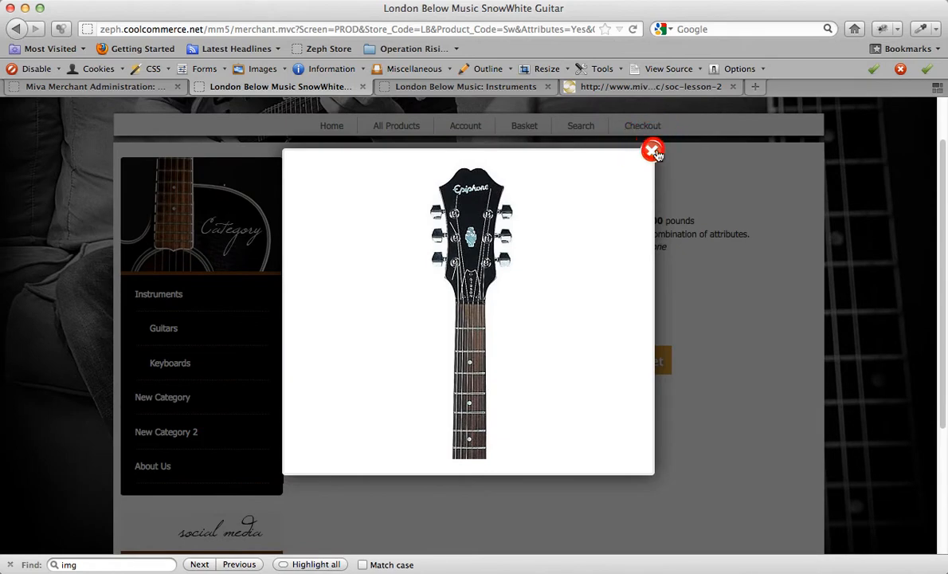
pyautogui.click(653, 149)
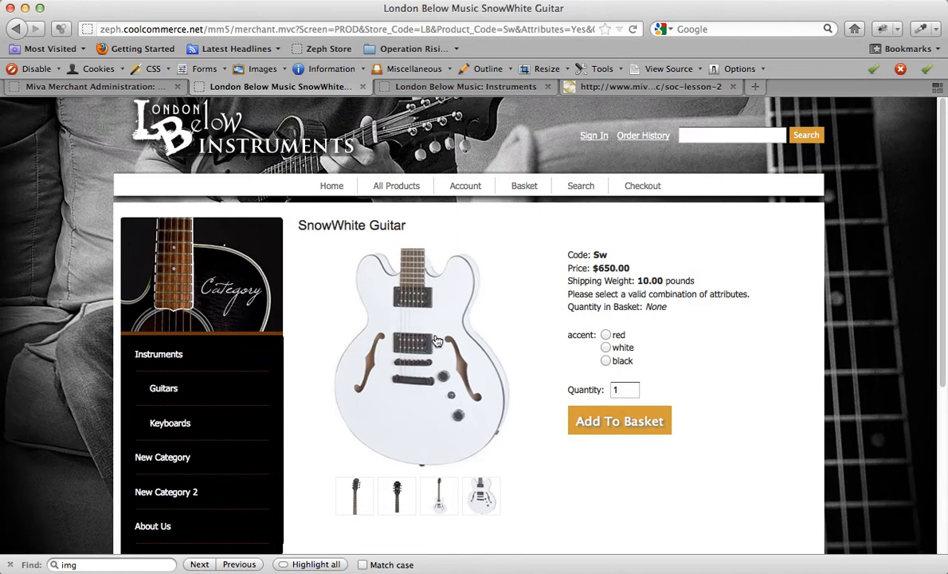
# Review the Instruments category page with no product images, then return to the admin tab
pyautogui.click(159, 354)
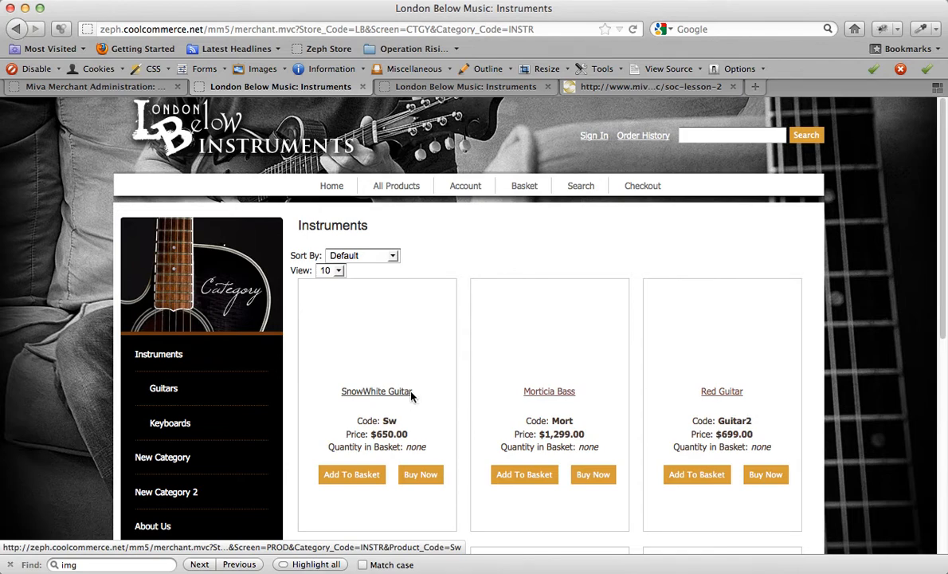
pyautogui.moveTo(366, 359)
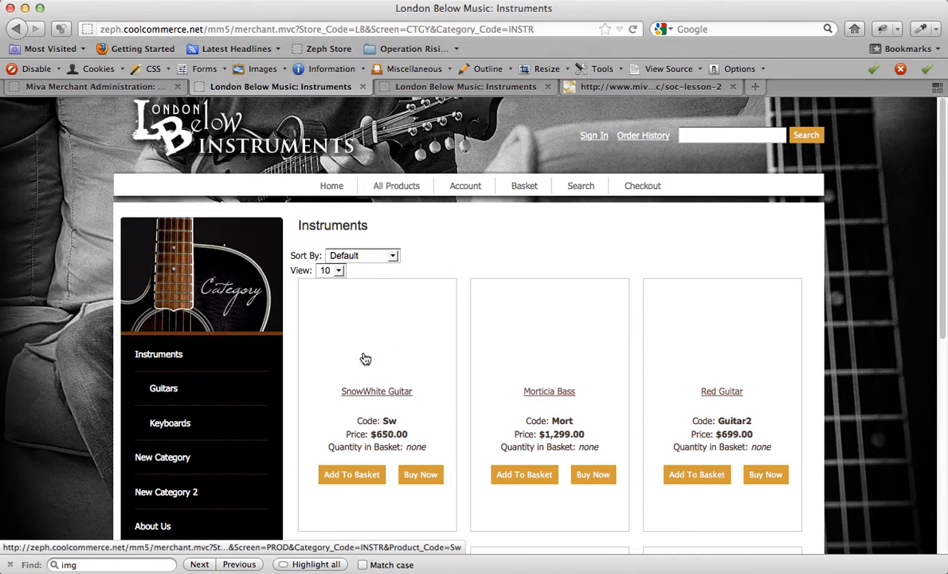
pyautogui.moveTo(360, 321)
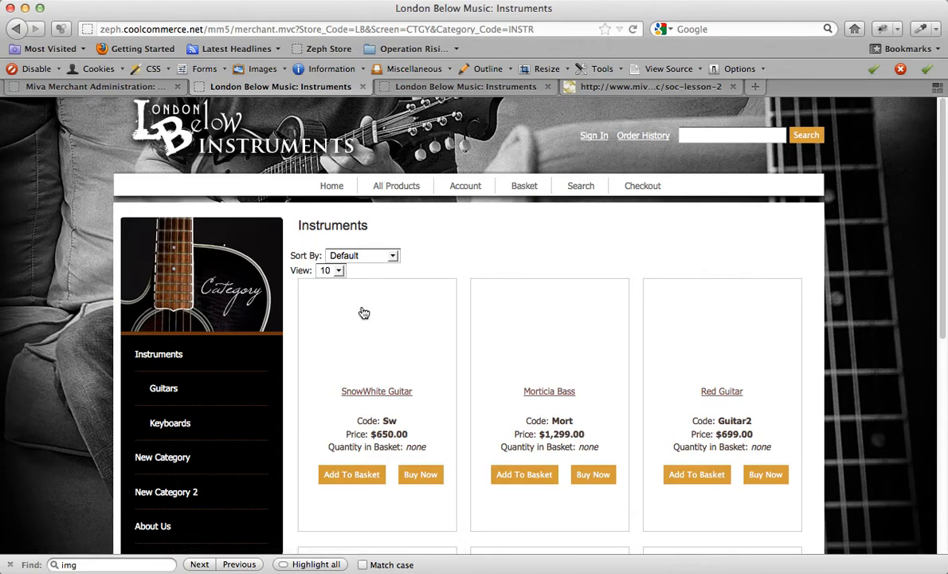
pyautogui.click(93, 86)
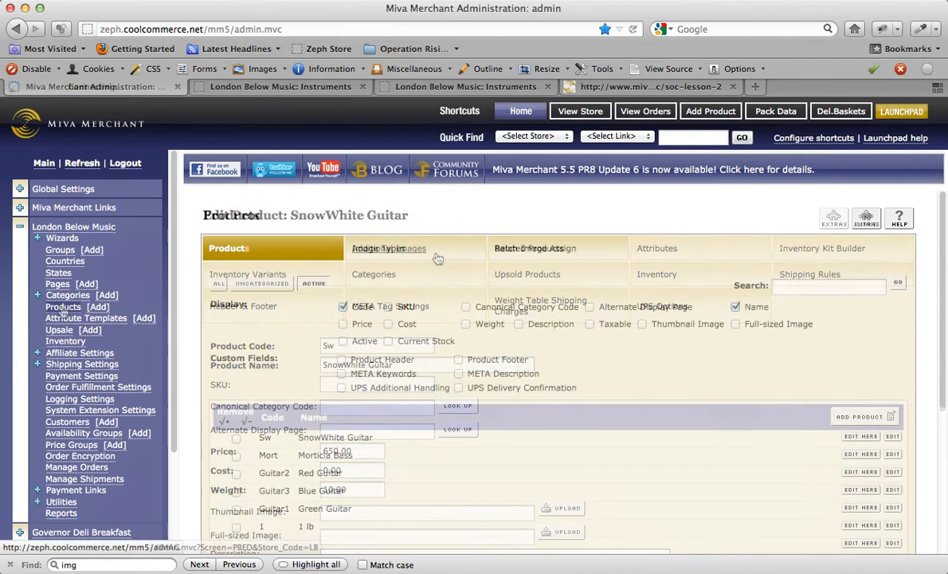
# Start a new image type in the store's Image Types section, dismissing the missing code warning
pyautogui.click(230, 249)
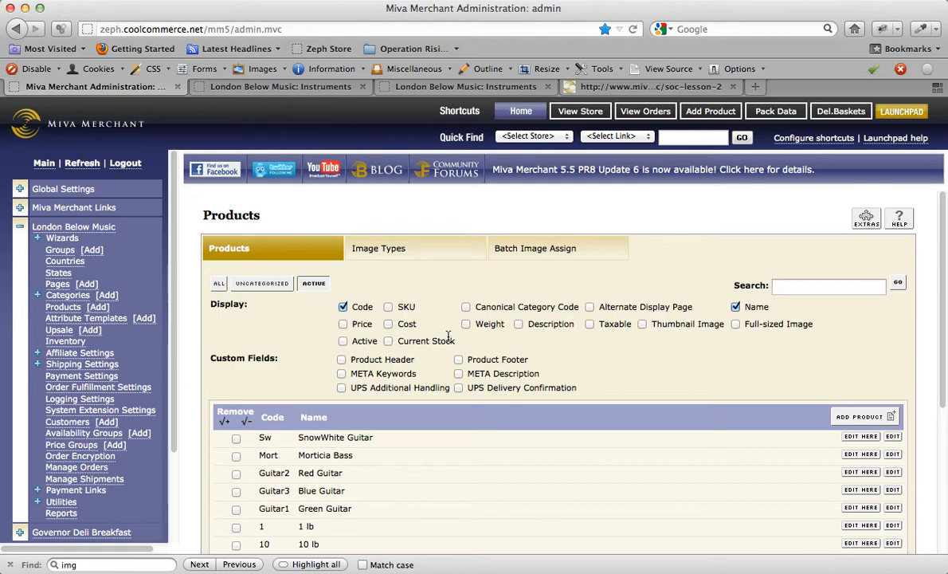
pyautogui.moveTo(383, 265)
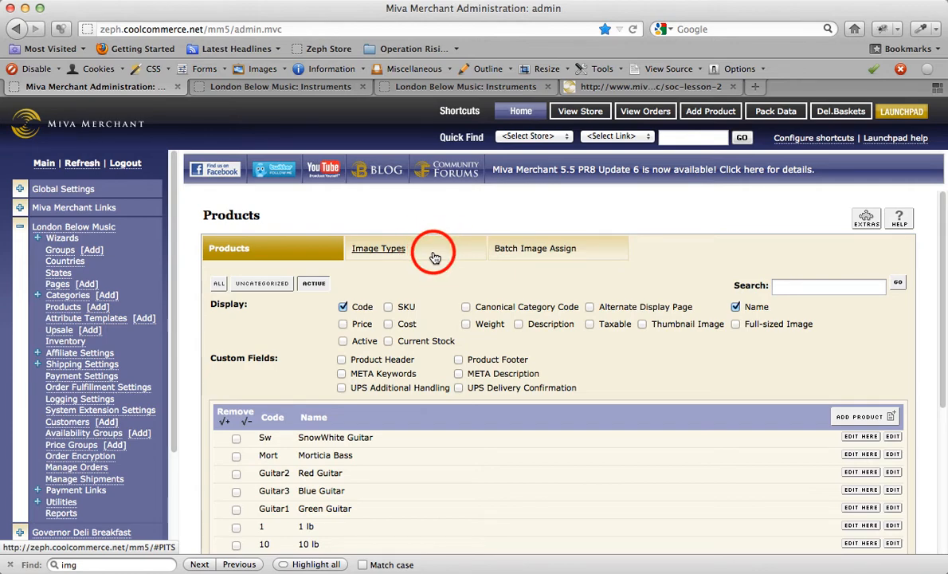
pyautogui.click(379, 248)
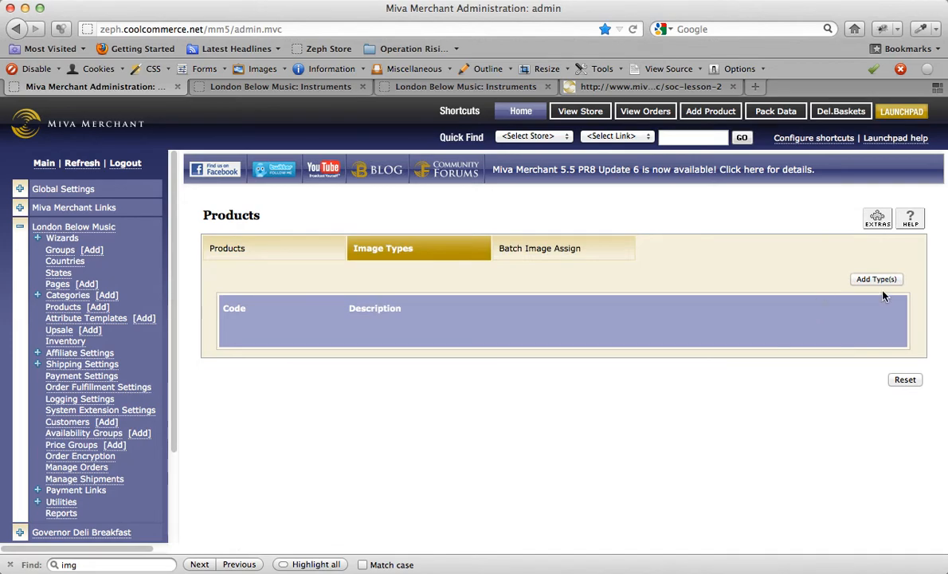
pyautogui.click(877, 279)
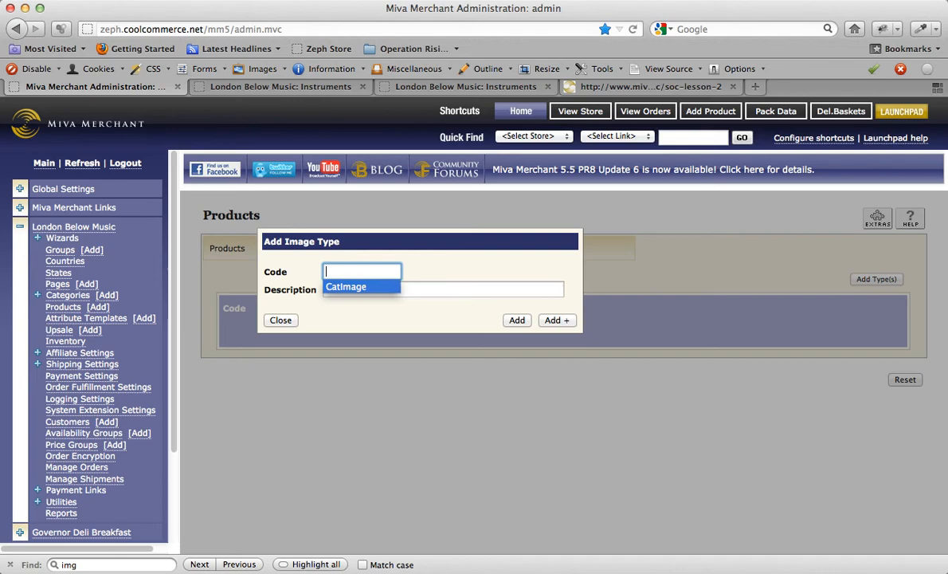
pyautogui.click(516, 319)
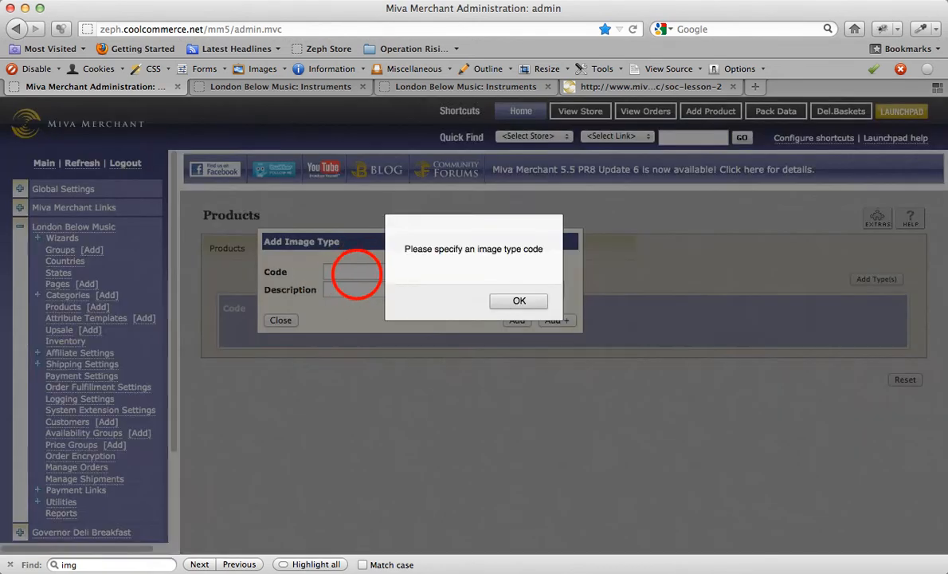
pyautogui.click(520, 300)
pyautogui.write('CatImage')
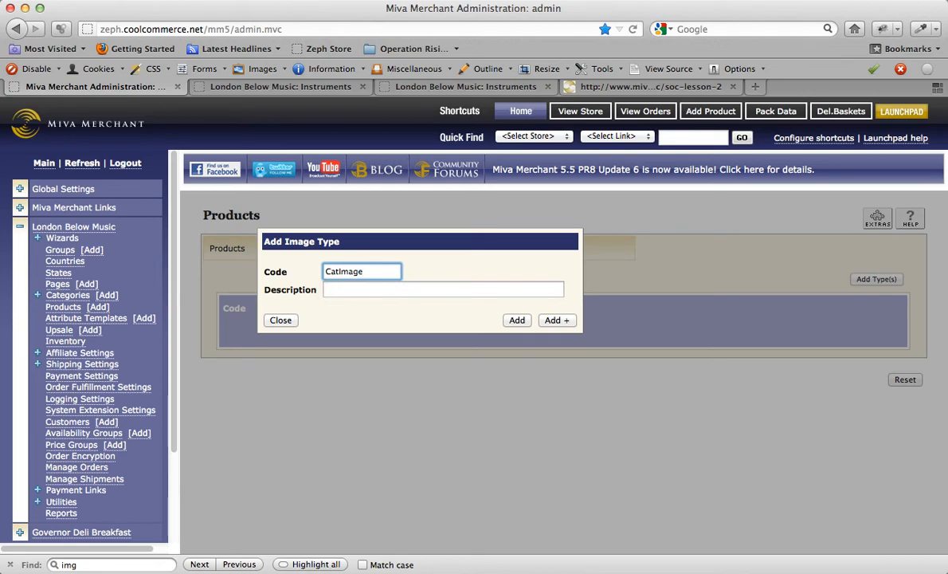
# Add image type CatImage described as 'Use this image for category pages'
pyautogui.write('Use this image for category pages')
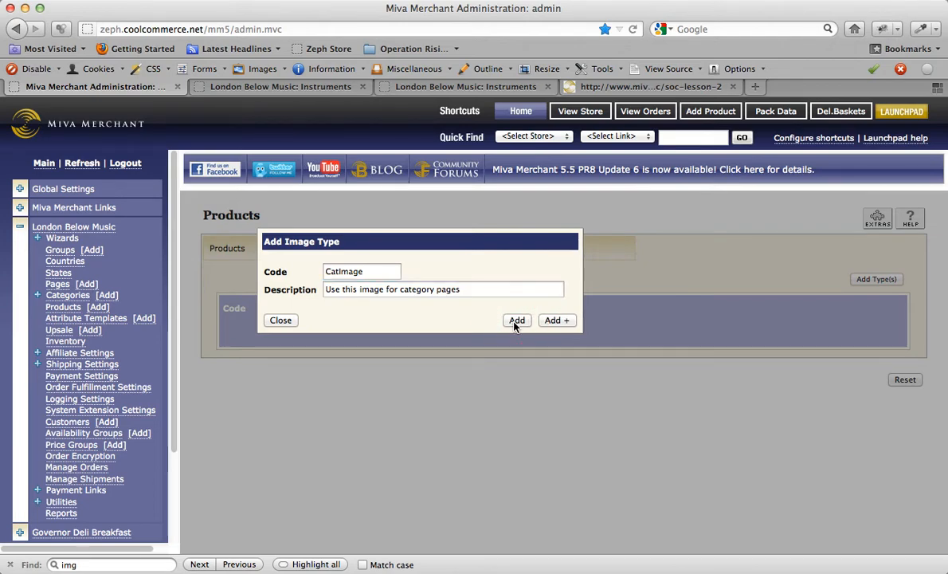
pyautogui.click(516, 319)
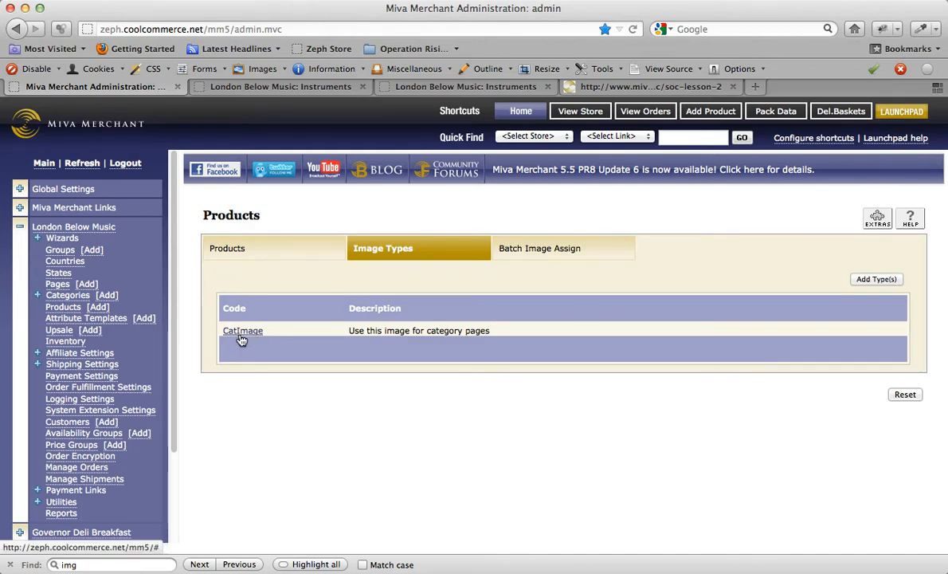
pyautogui.moveTo(459, 341)
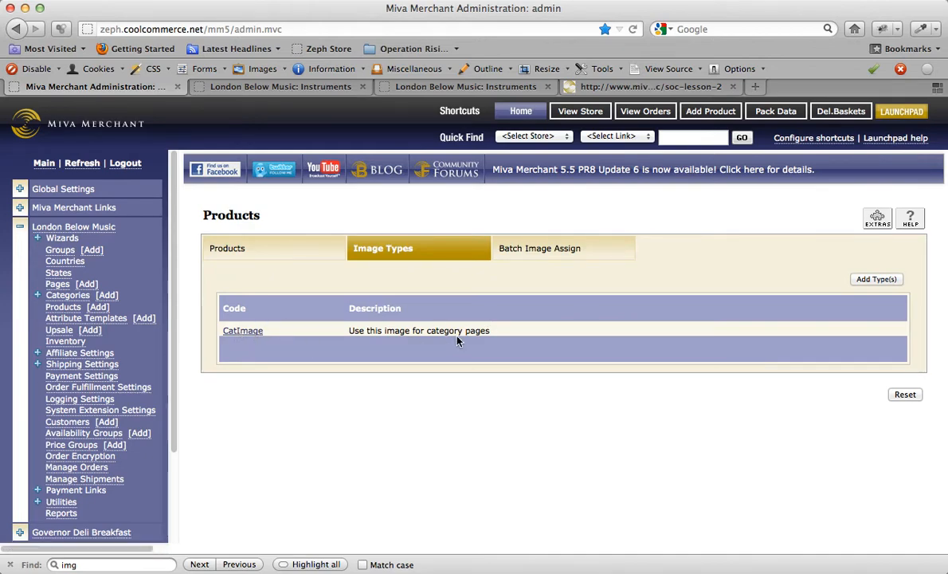
pyautogui.moveTo(44, 322)
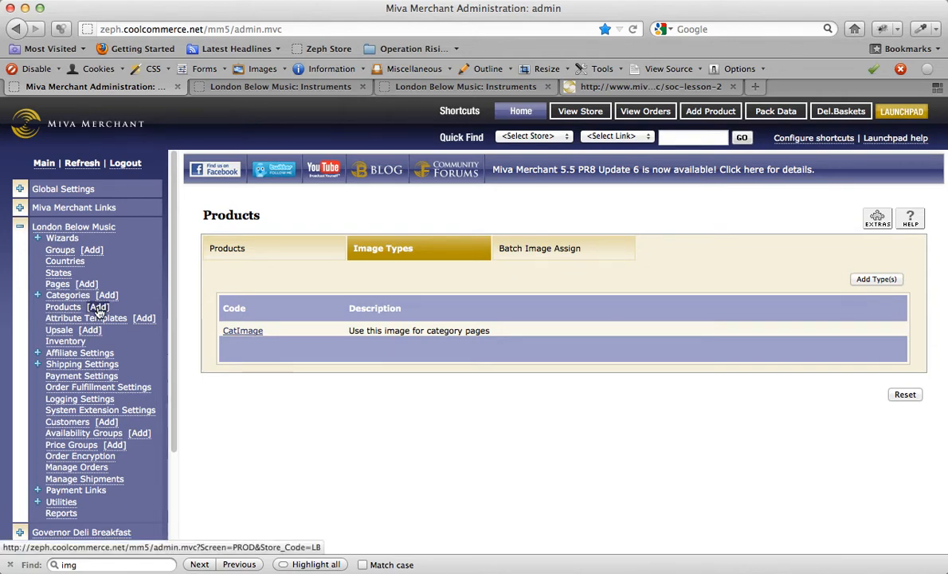
# Search the pages for 'ctgy' and open the CTGY Category Display page for editing
pyautogui.click(57, 284)
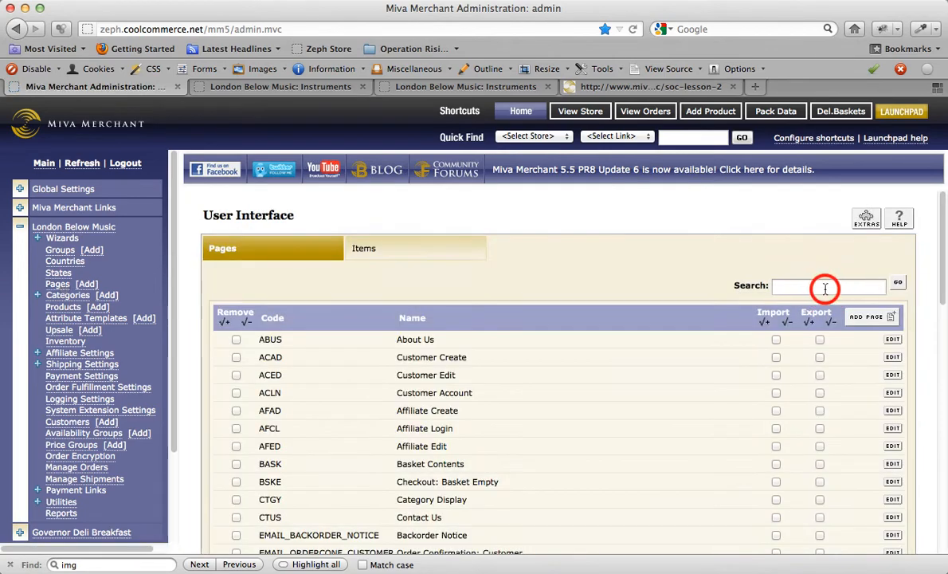
pyautogui.click(829, 285)
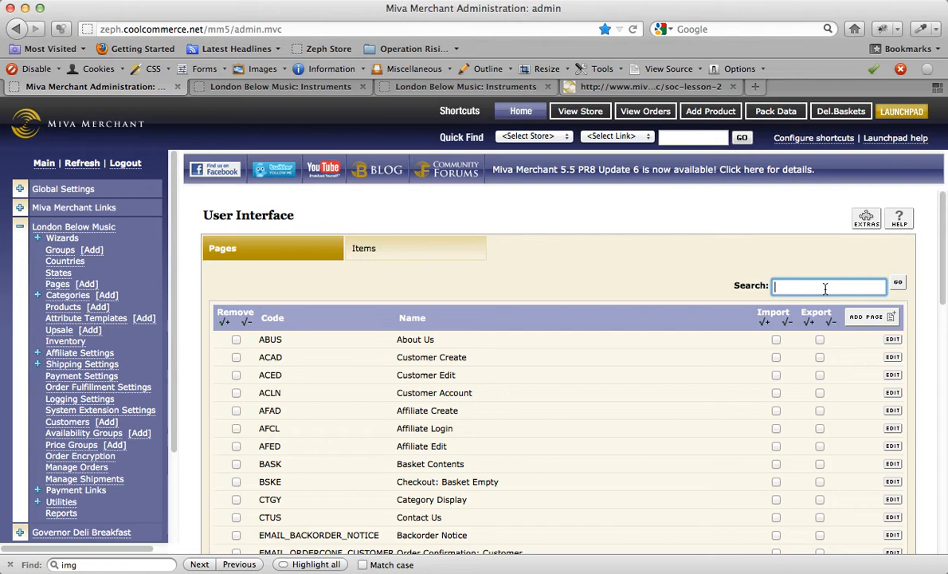
pyautogui.write('ctgy')
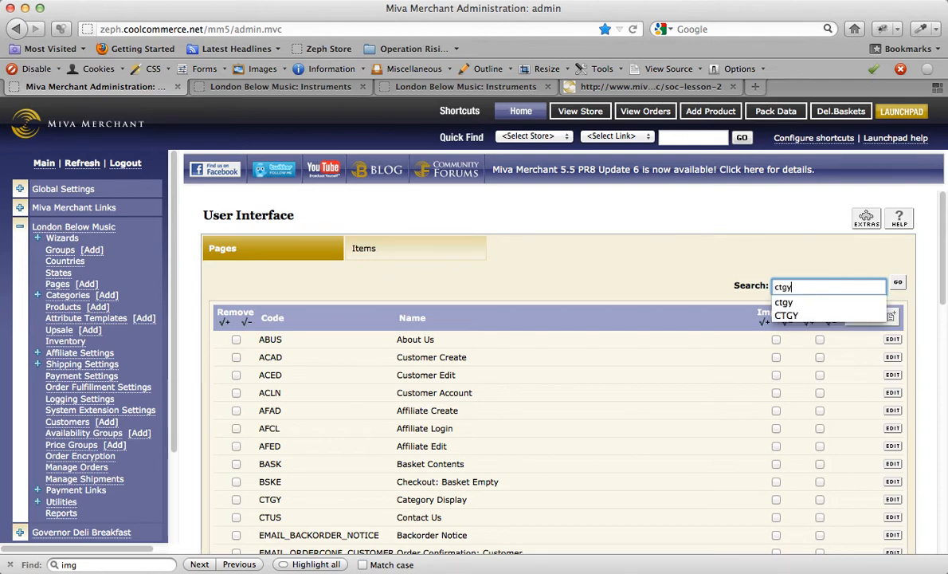
pyautogui.click(899, 282)
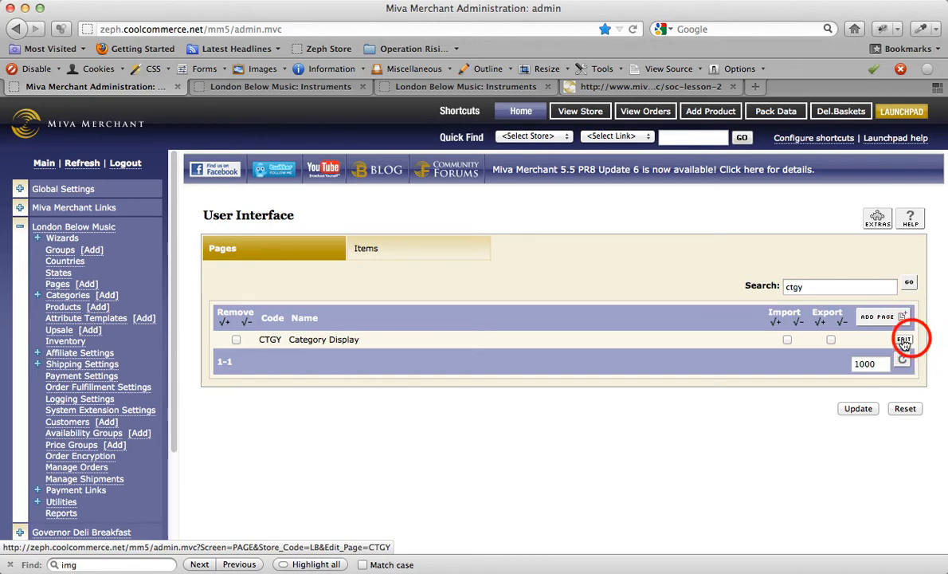
pyautogui.click(906, 340)
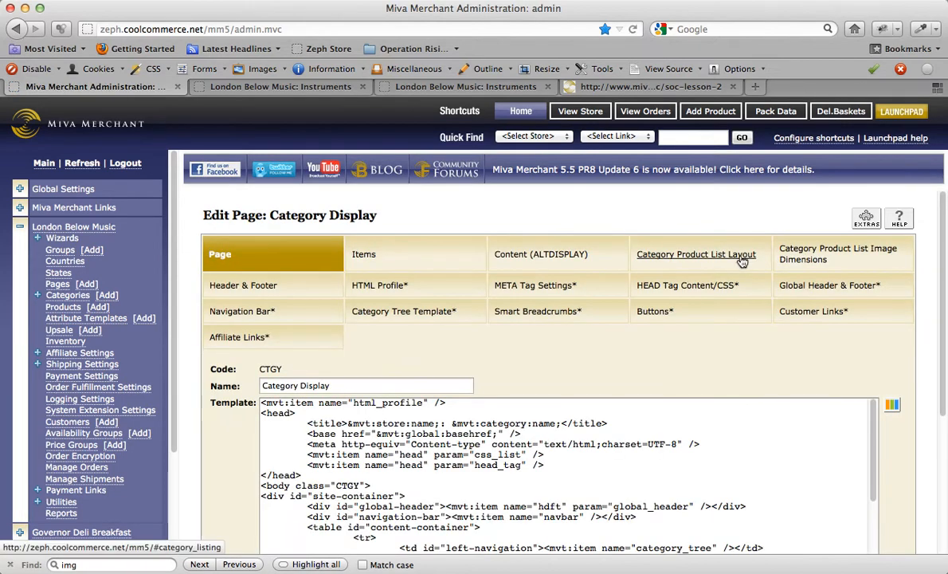
pyautogui.moveTo(743, 265)
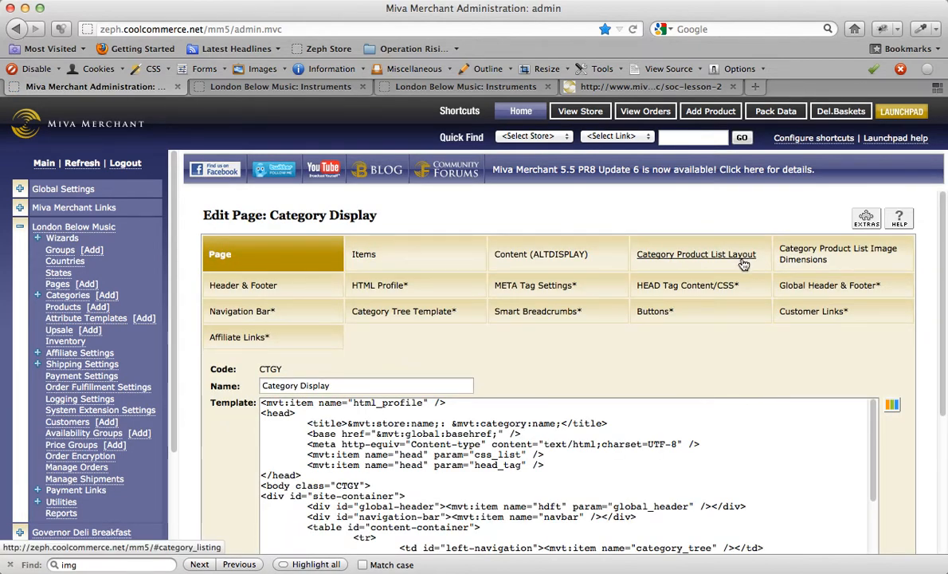
pyautogui.click(695, 255)
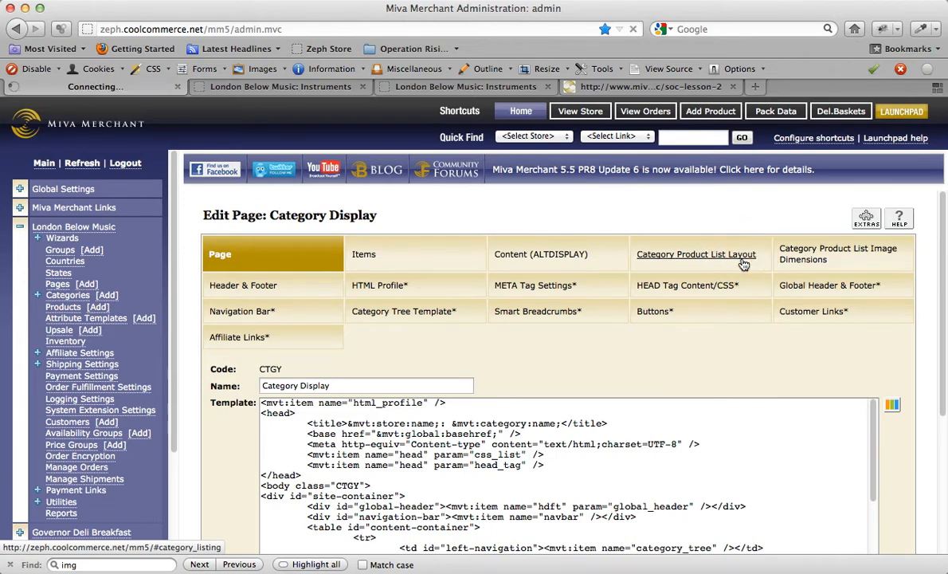
# Set the Category Product List Layout image to 'Use this image for category pages' and update
pyautogui.click(695, 254)
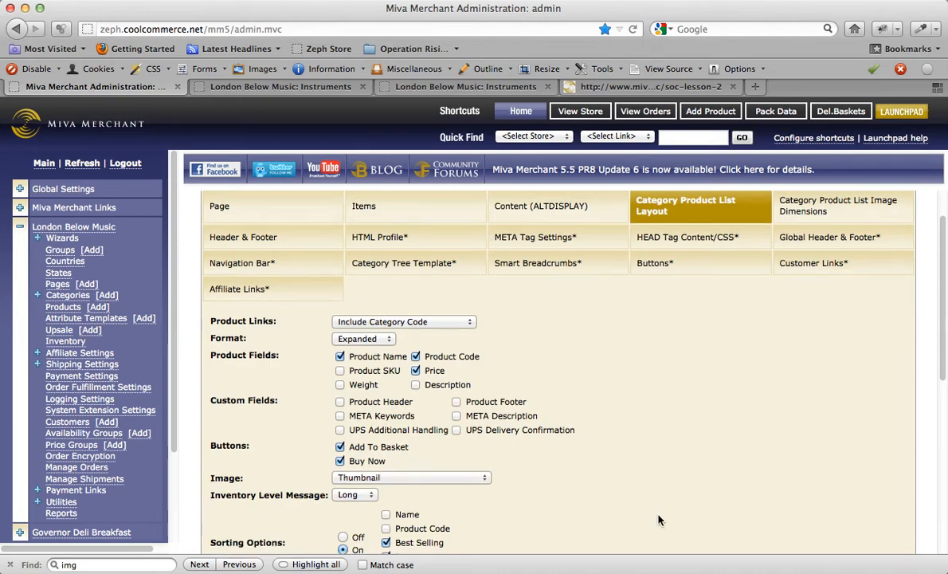
pyautogui.scroll(-3)
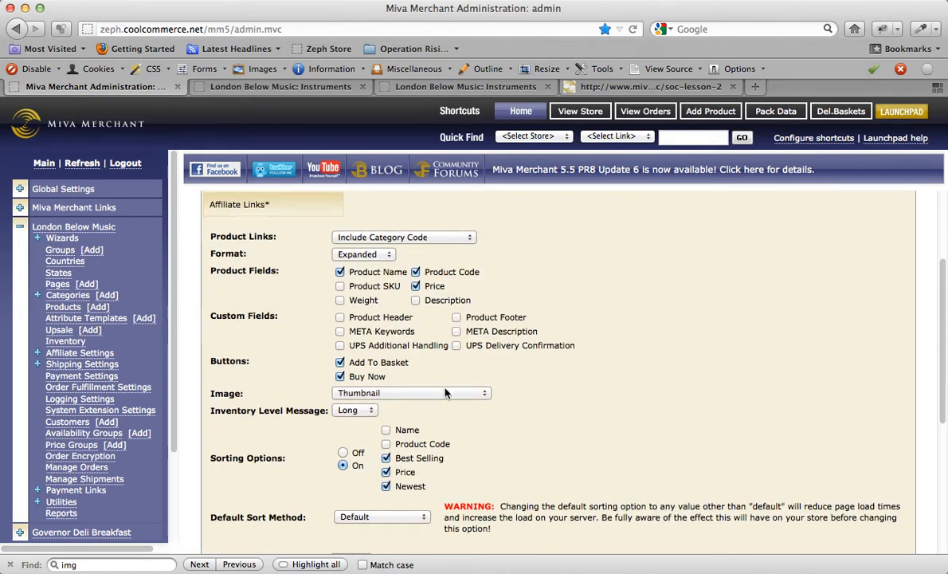
pyautogui.moveTo(434, 402)
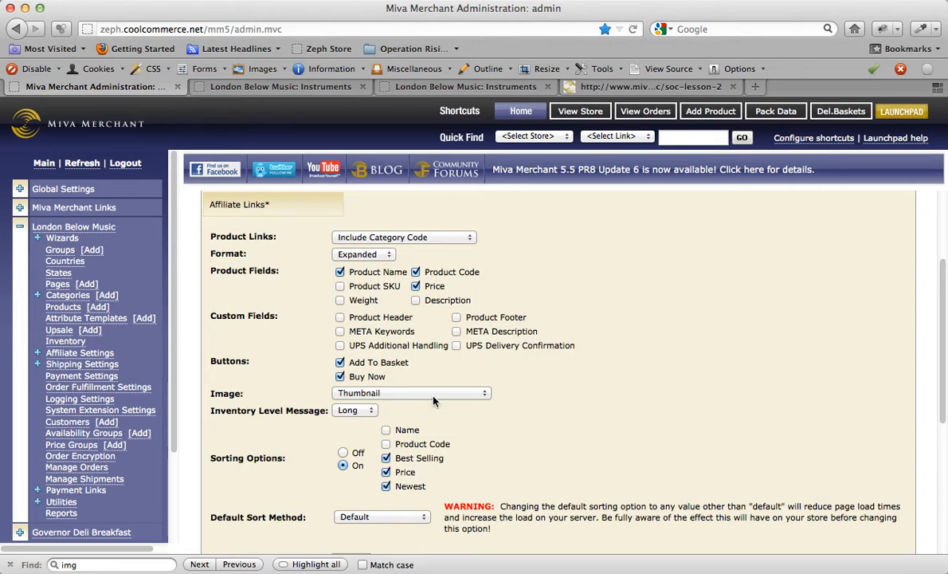
pyautogui.click(411, 392)
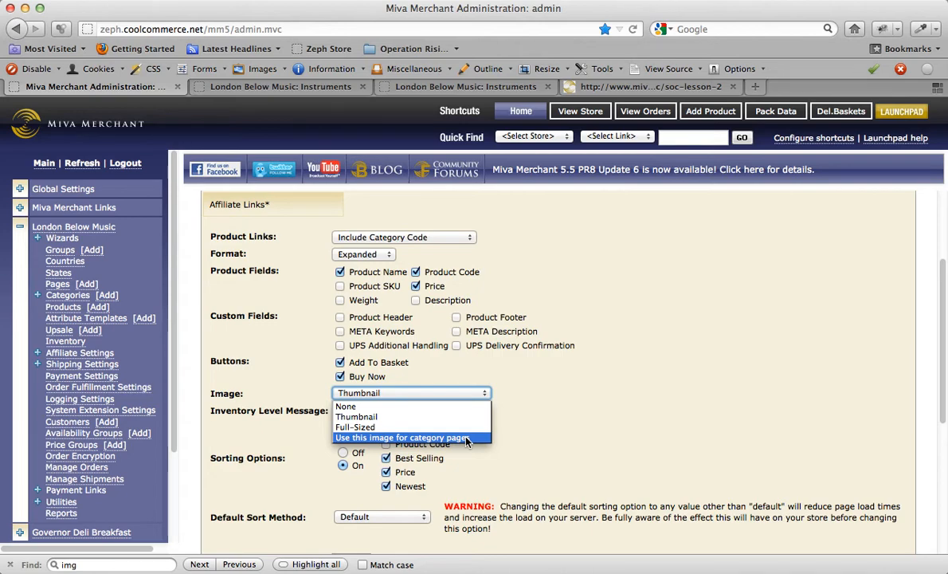
pyautogui.click(402, 437)
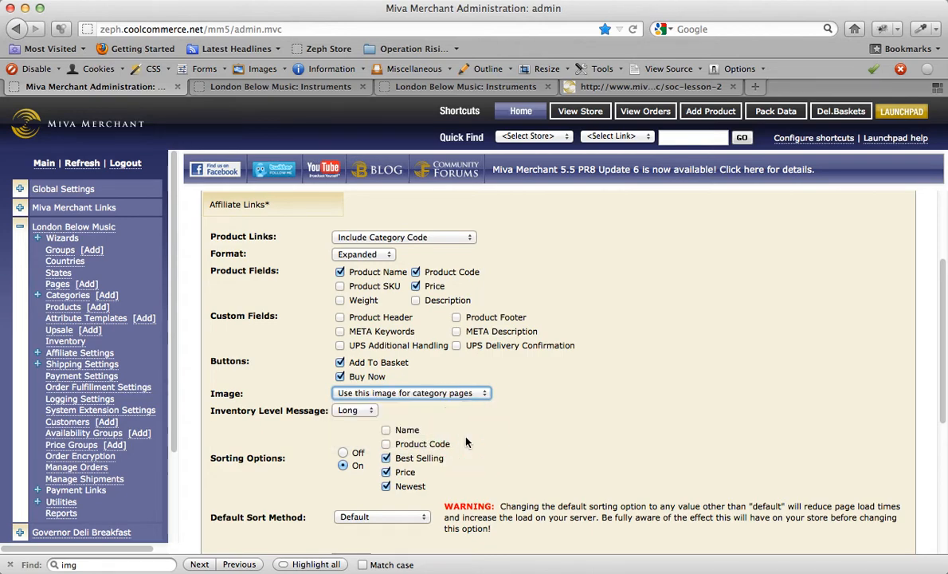
pyautogui.scroll(-3)
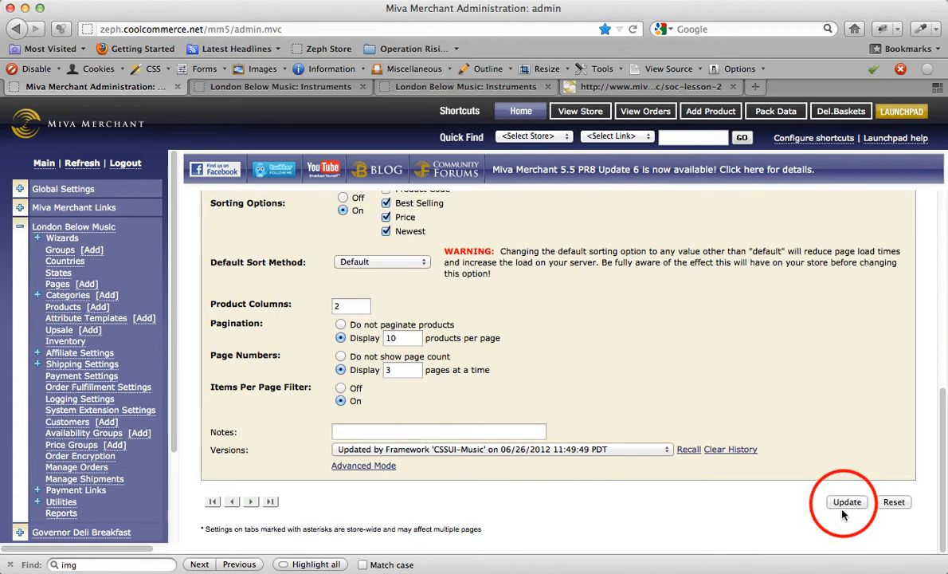
pyautogui.click(846, 500)
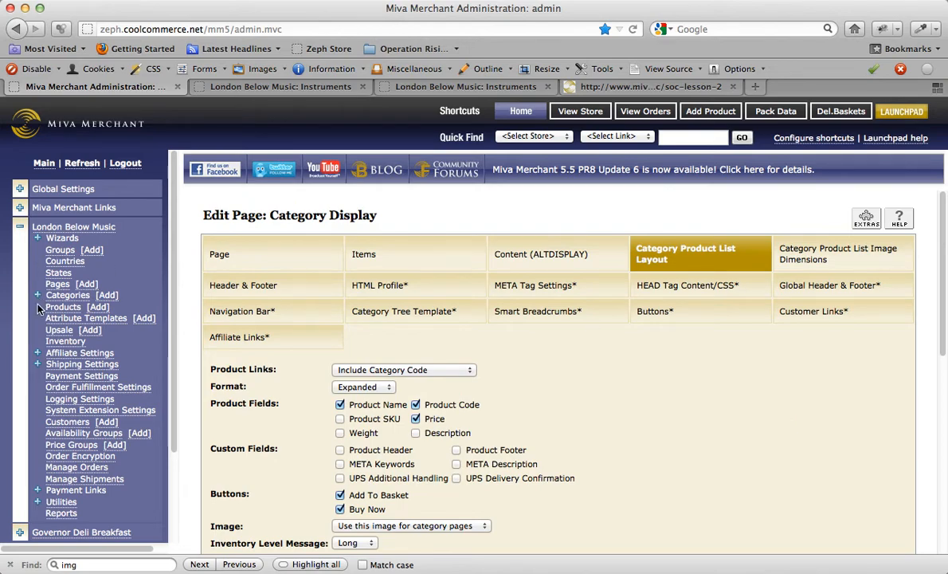
pyautogui.scroll(-3)
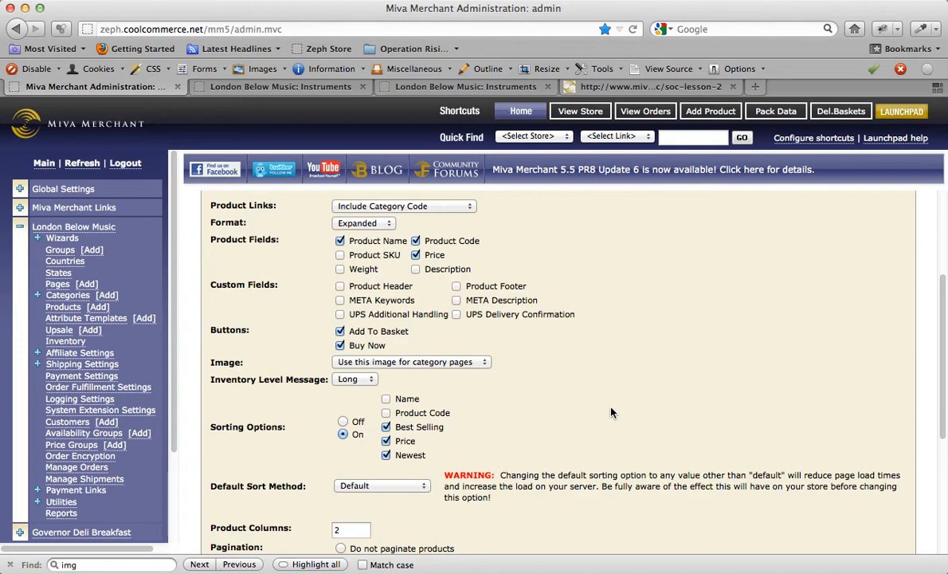
pyautogui.moveTo(429, 376)
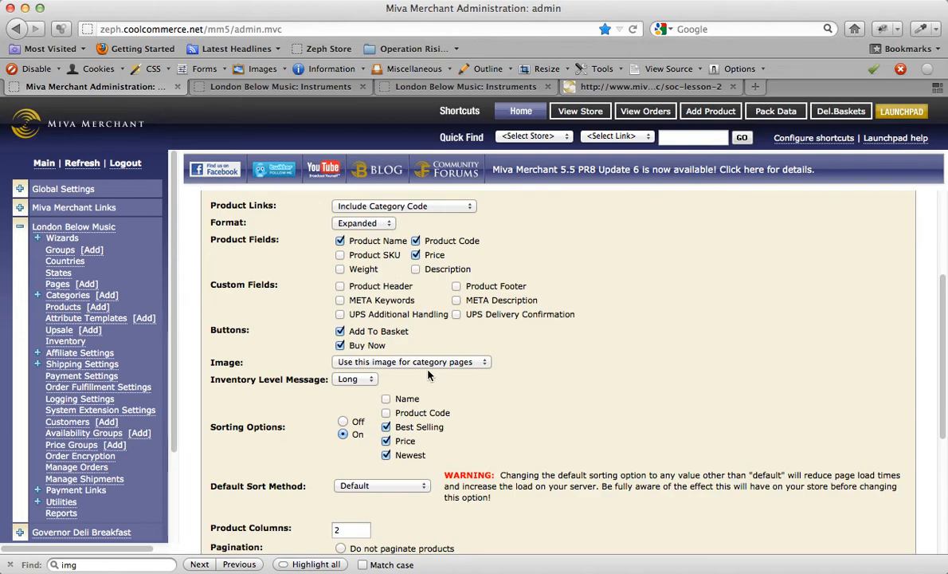
pyautogui.moveTo(440, 370)
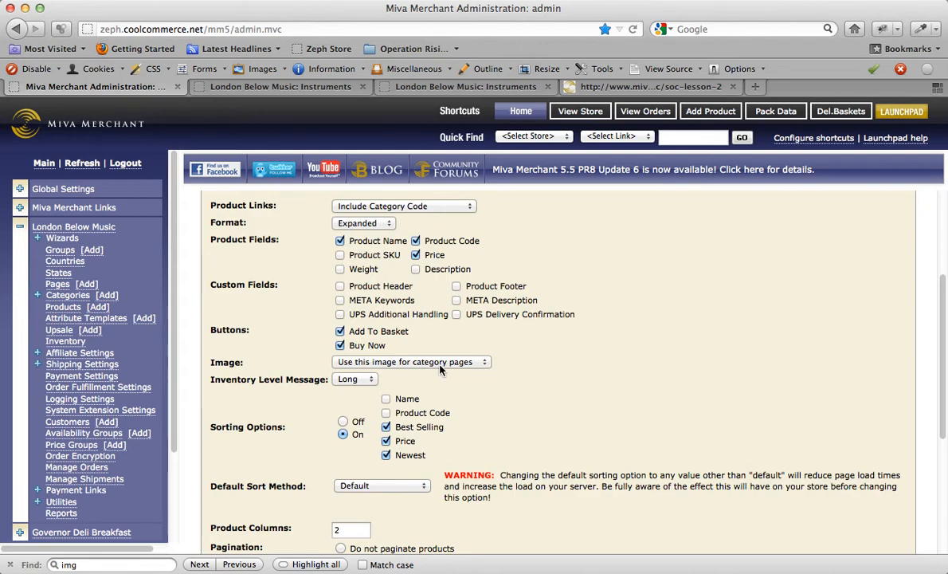
pyautogui.moveTo(67, 295)
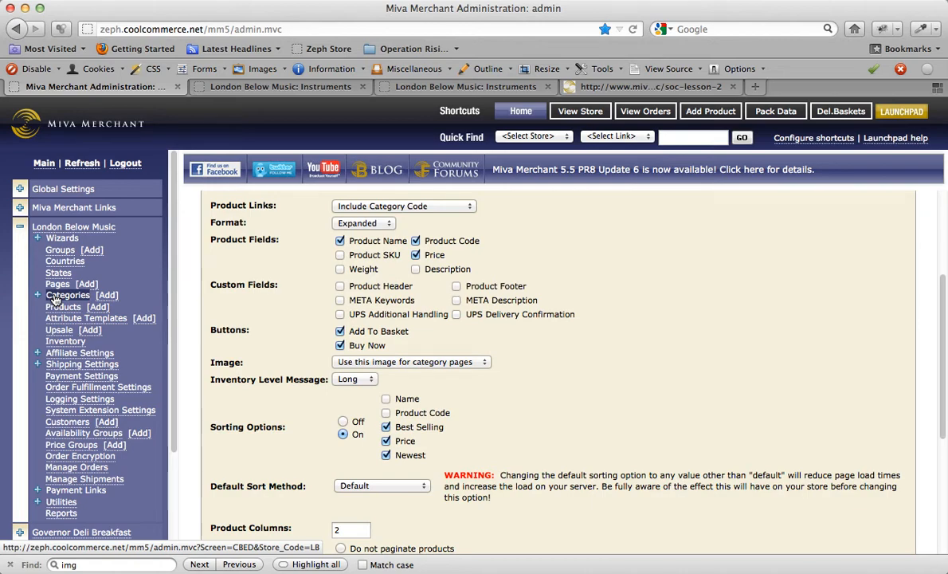
# Open SnowWhite Guitar's additional images from the product list
pyautogui.click(64, 306)
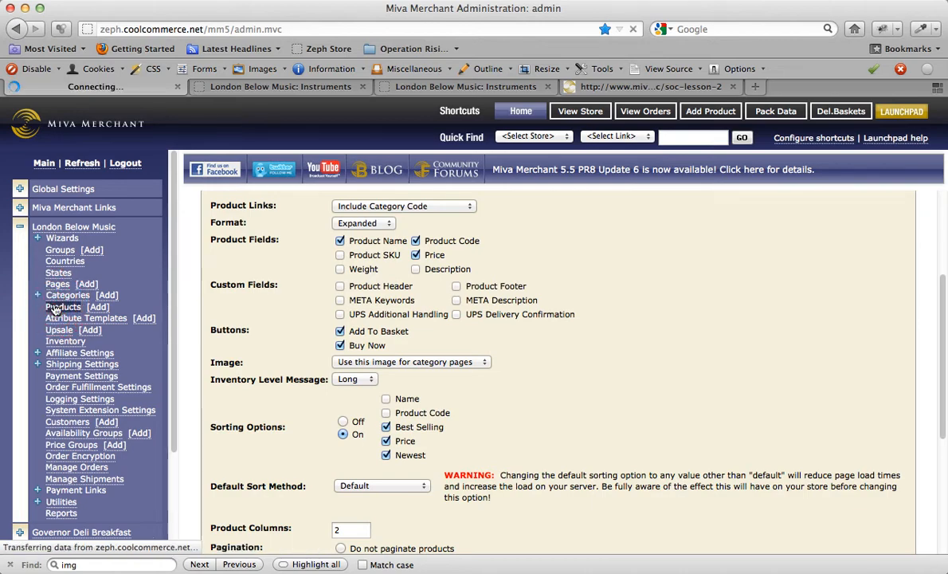
pyautogui.click(63, 306)
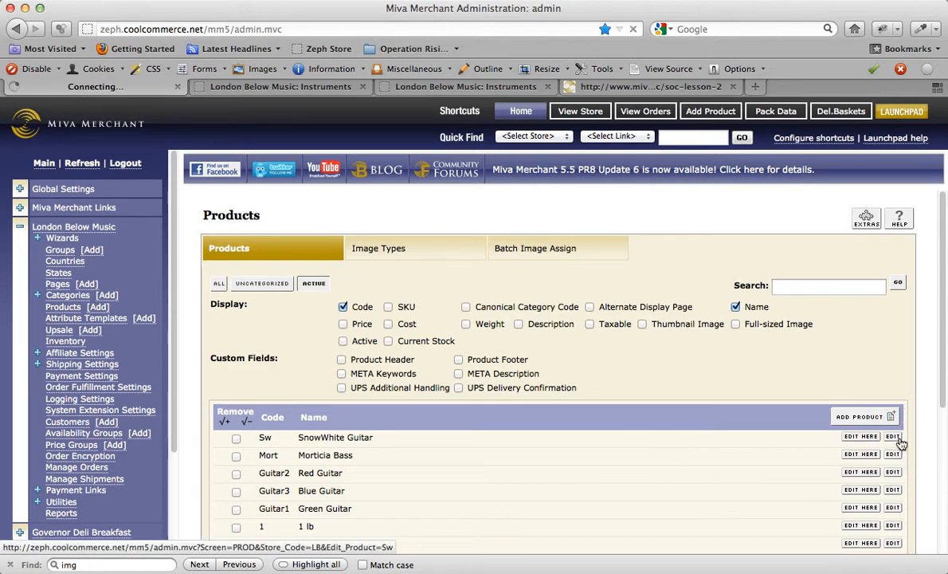
pyautogui.click(893, 437)
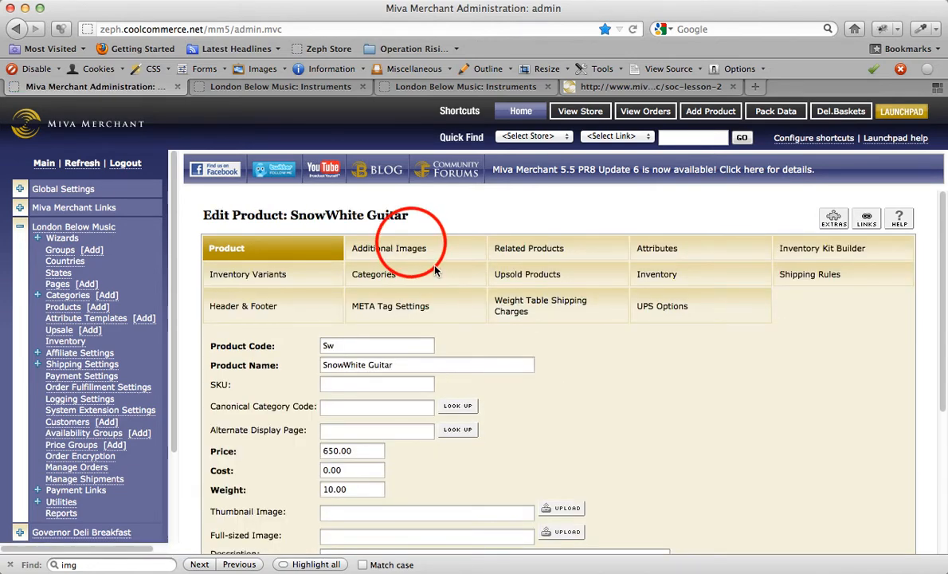
pyautogui.click(394, 248)
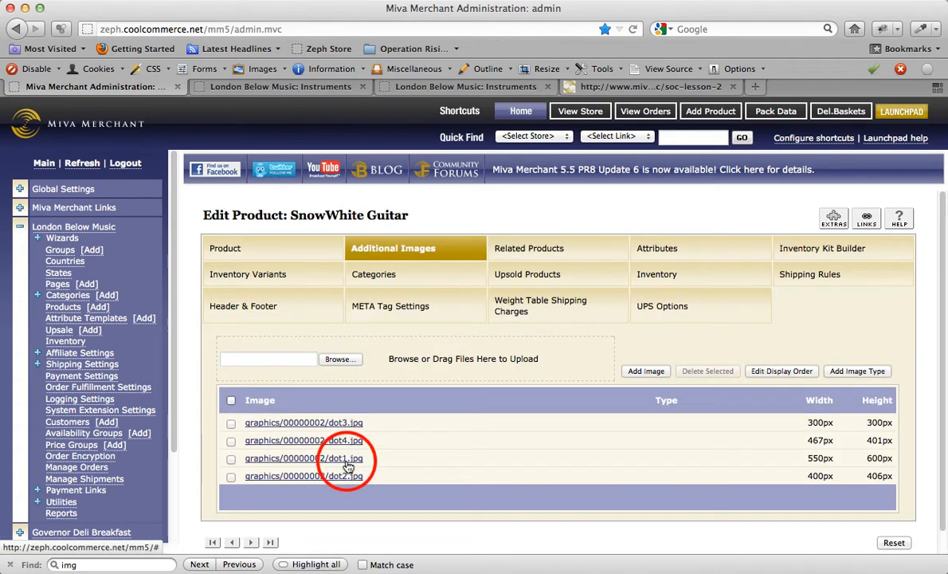
# Set dot1.jpg's type to 'Use this image for category pages' and save
pyautogui.click(303, 457)
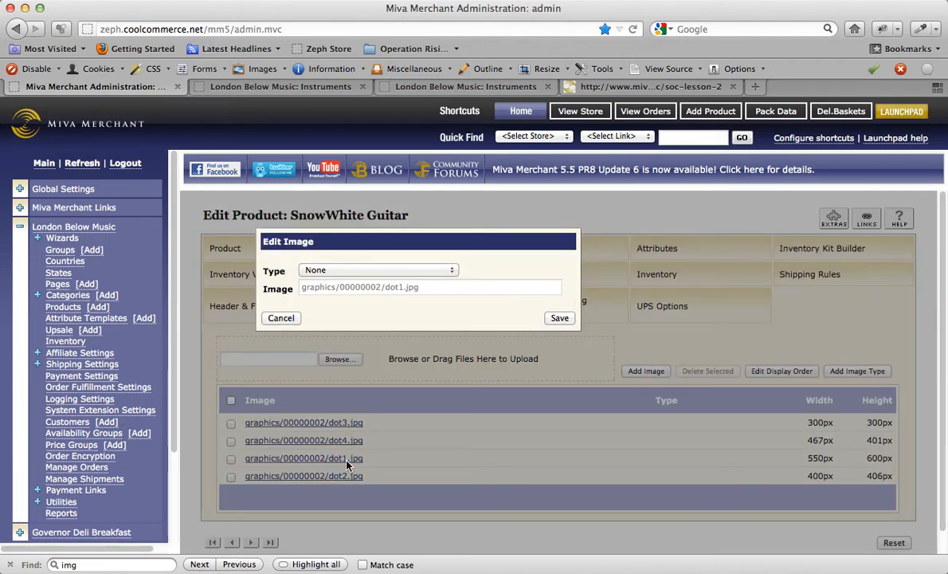
pyautogui.click(376, 269)
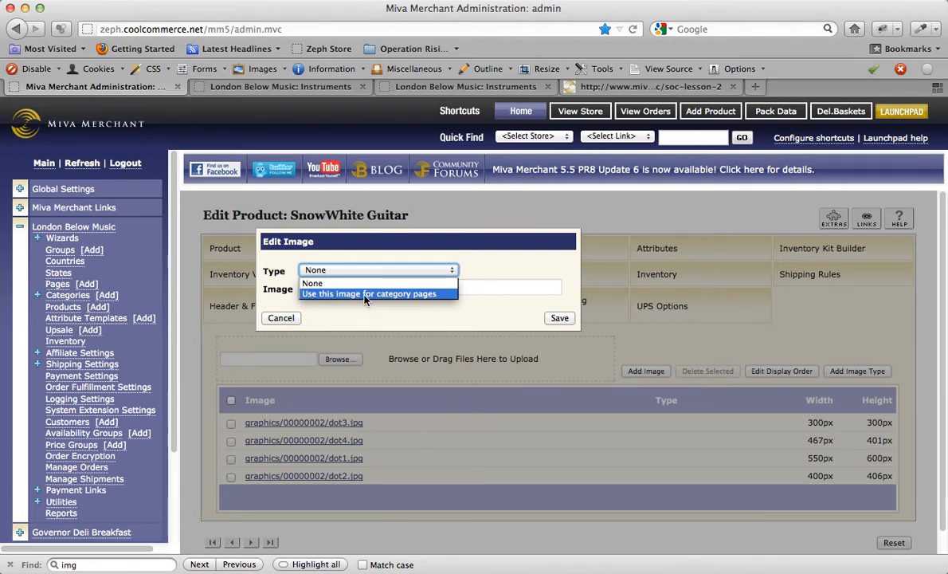
pyautogui.click(370, 293)
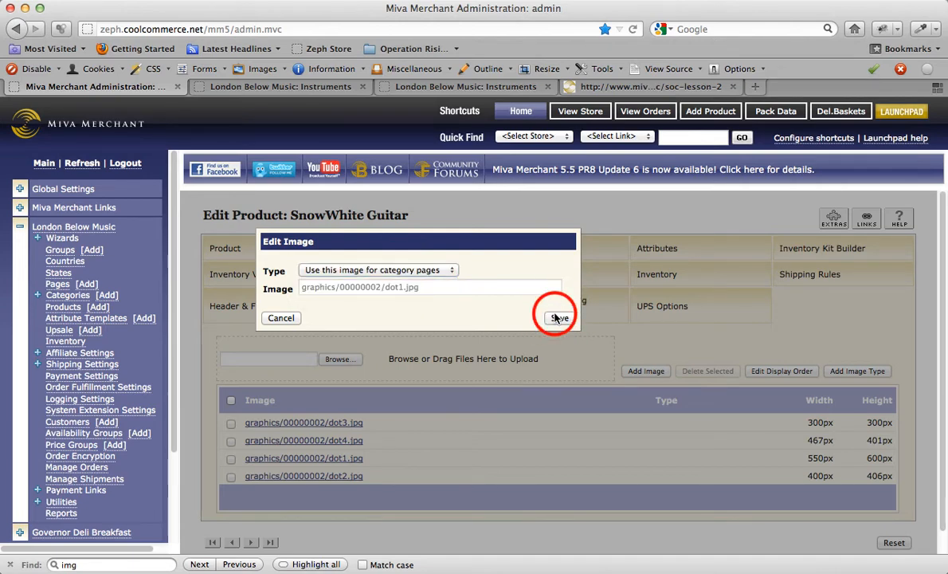
pyautogui.click(559, 317)
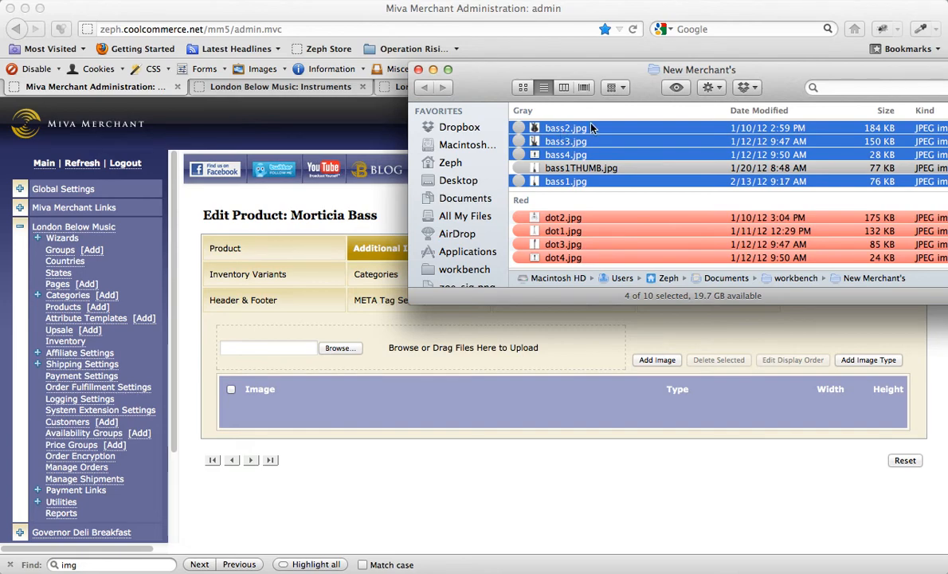
pyautogui.moveTo(593, 127)
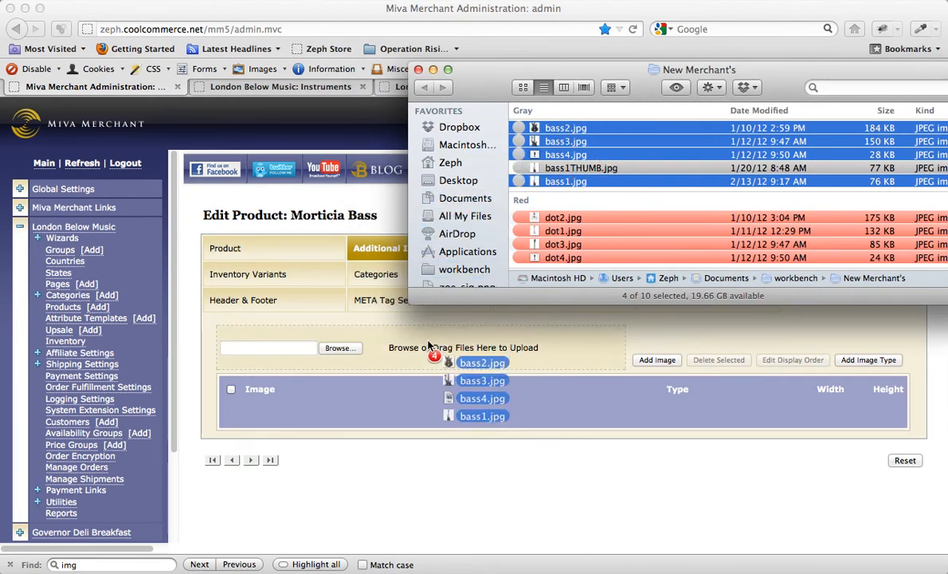
# Upload bass1–bass4.jpg to Morticia Bass with bass1.jpg typed as the category-pages image
pyautogui.click(868, 360)
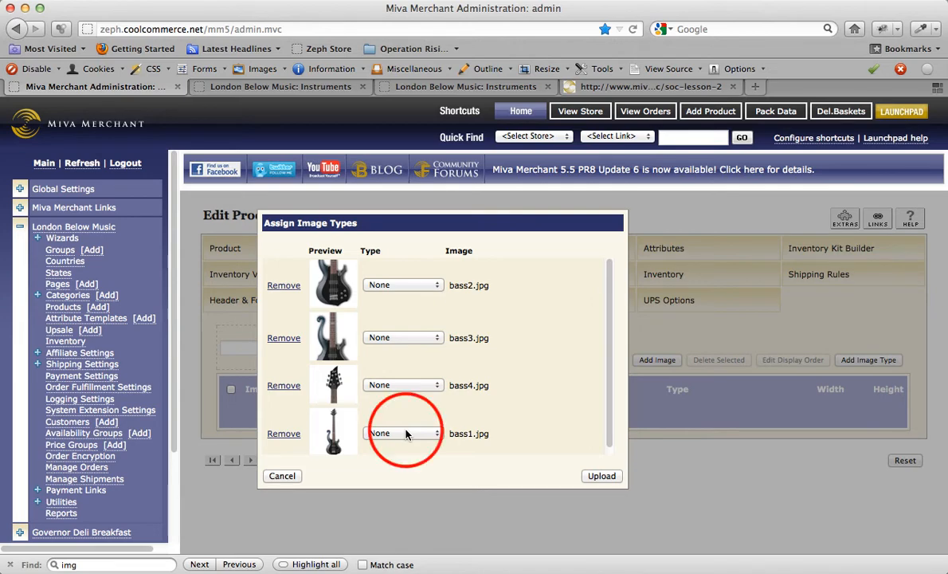
pyautogui.click(402, 433)
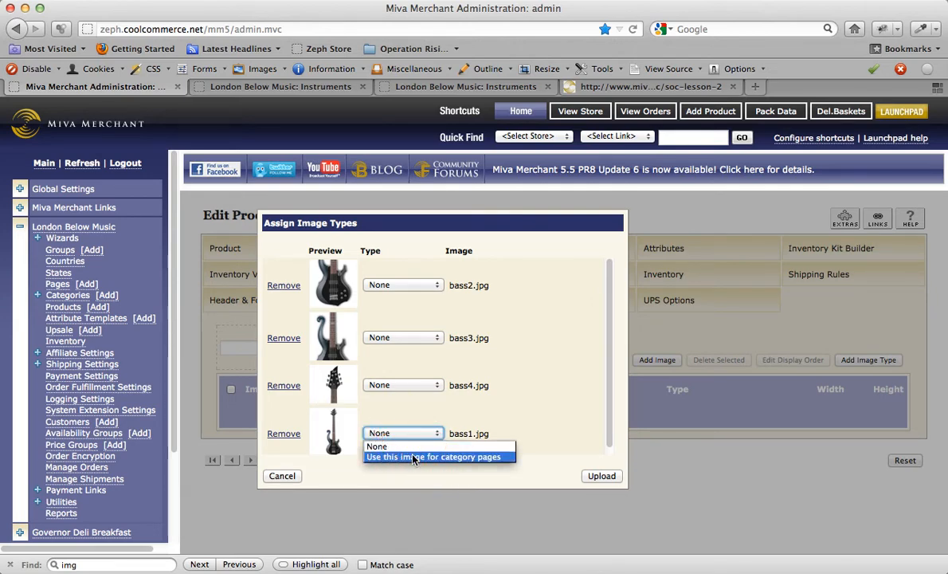
pyautogui.click(433, 456)
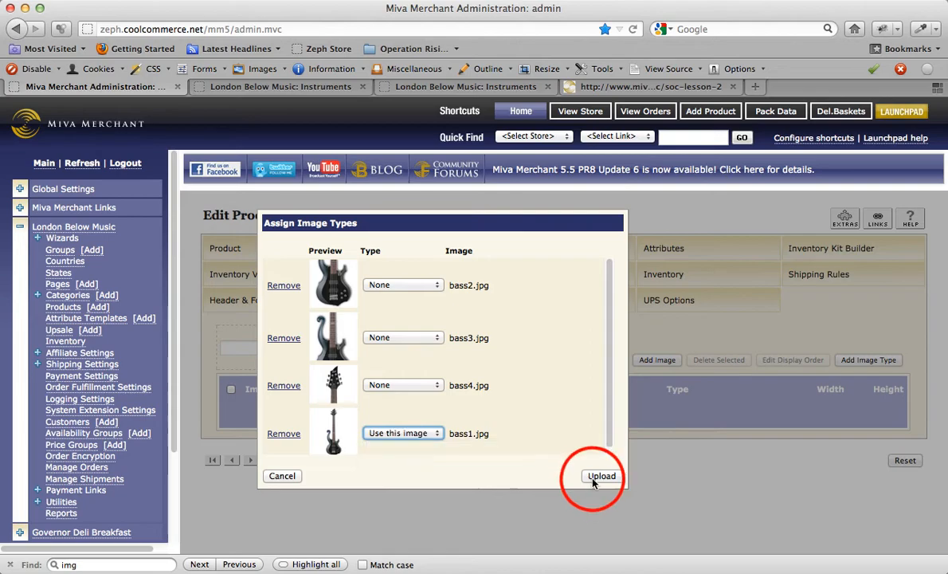
pyautogui.click(603, 475)
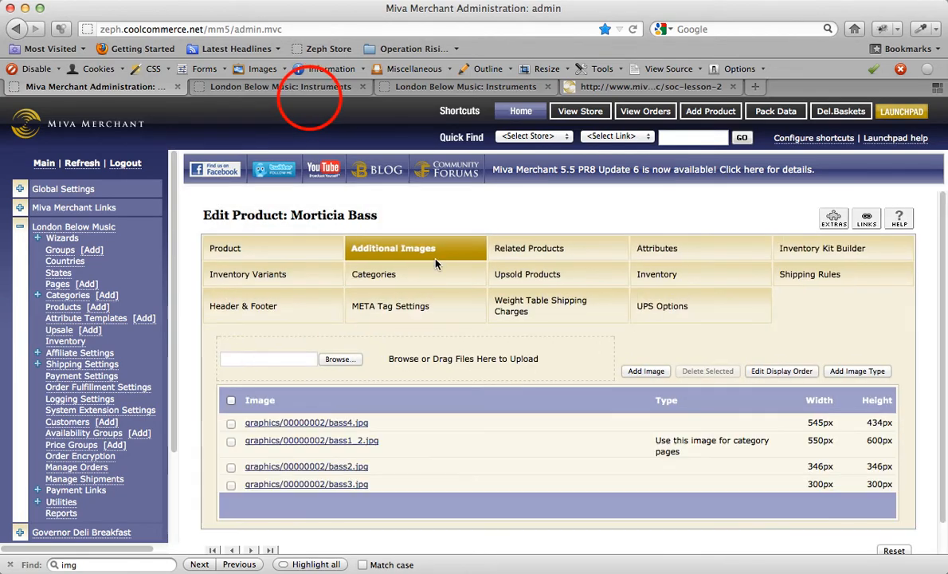
# Check the Instruments category page showing both products' category images
pyautogui.click(280, 86)
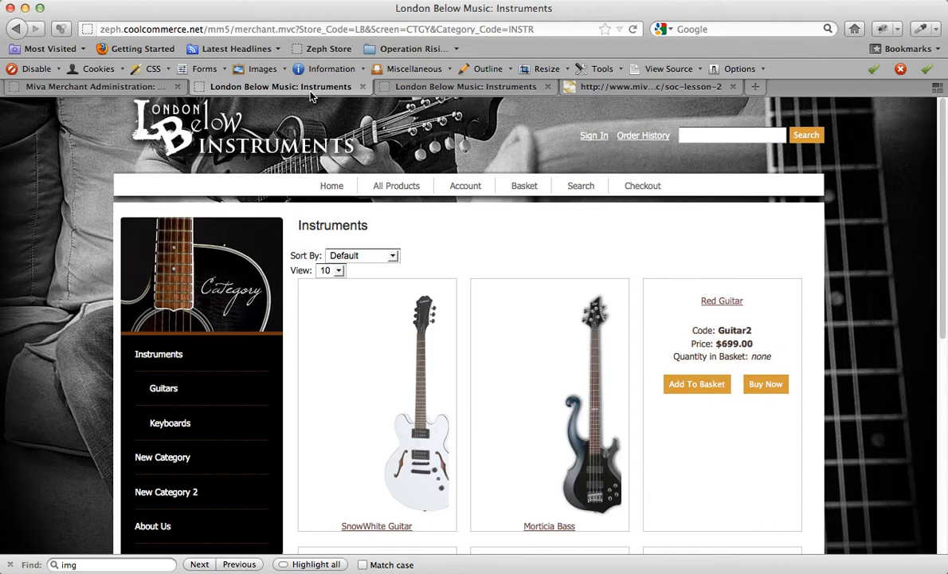
pyautogui.moveTo(698, 160)
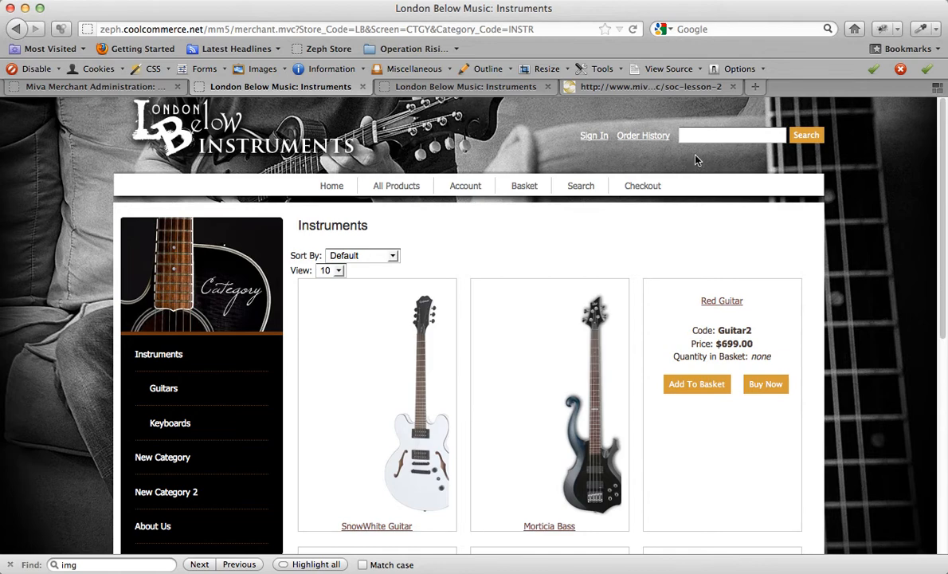
pyautogui.scroll(-3)
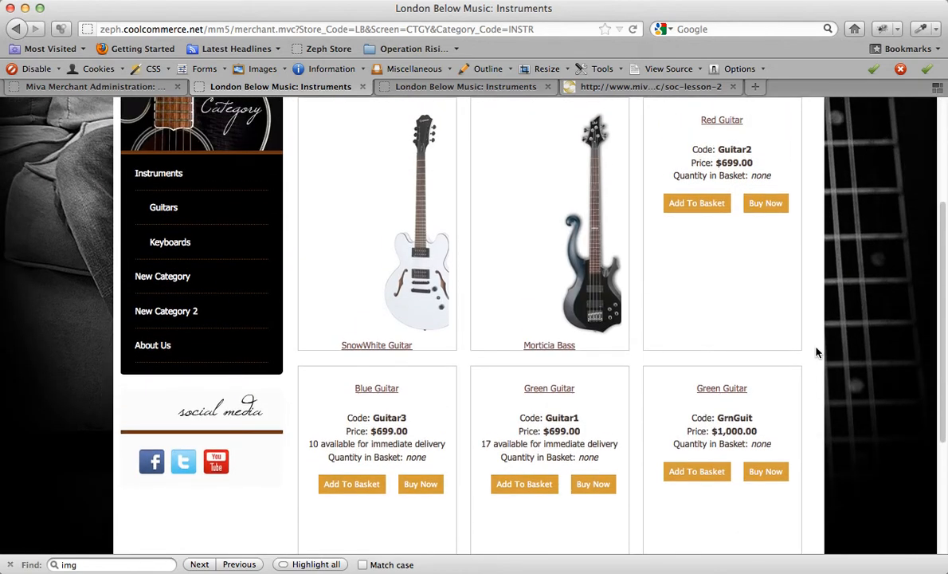
pyautogui.scroll(3)
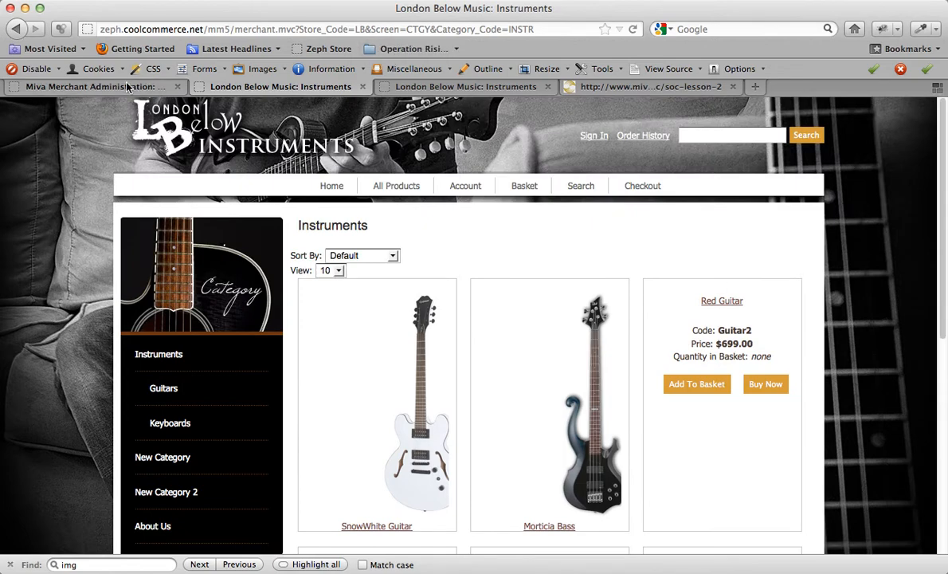
# Locate the Category Display (ctgy) page in the store's Pages list and edit it
pyautogui.click(92, 87)
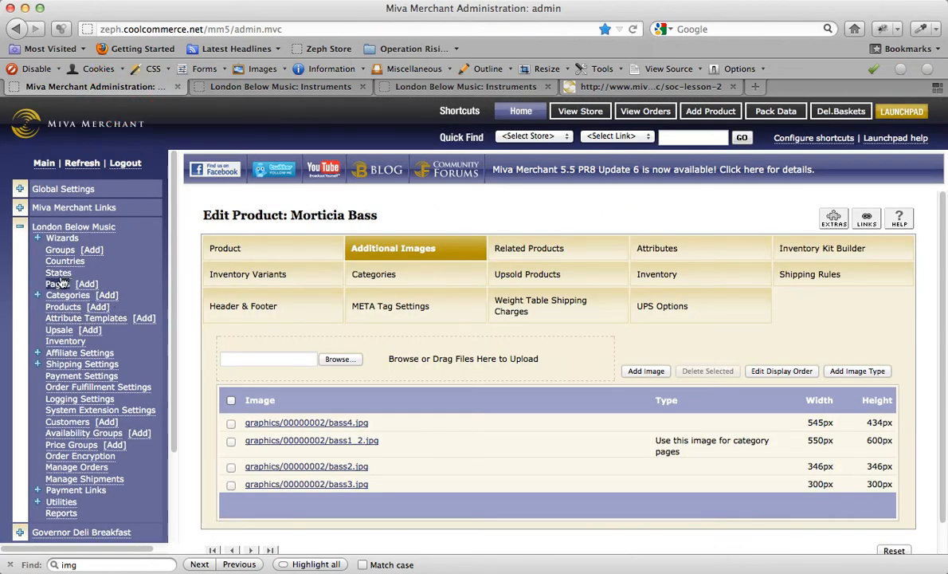
pyautogui.click(57, 284)
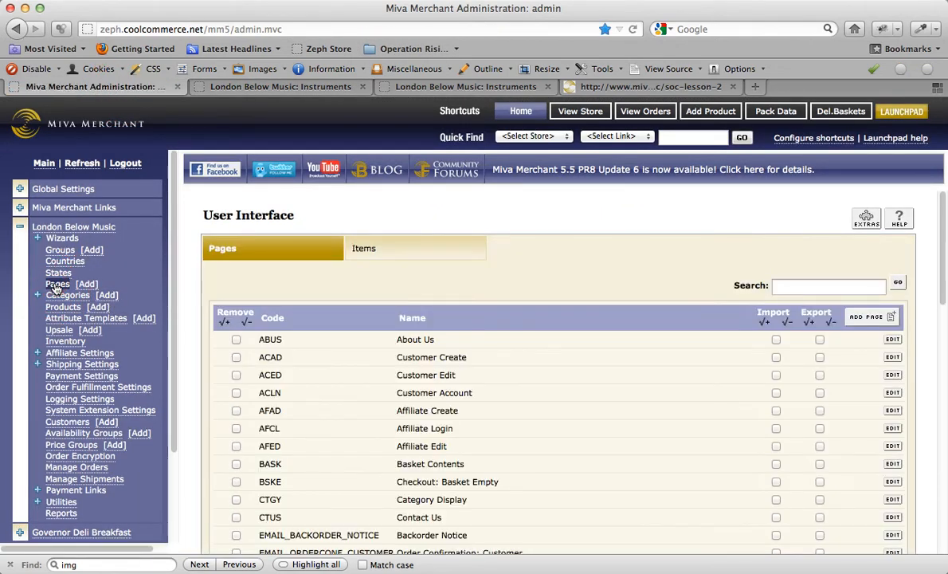
pyautogui.write('ct')
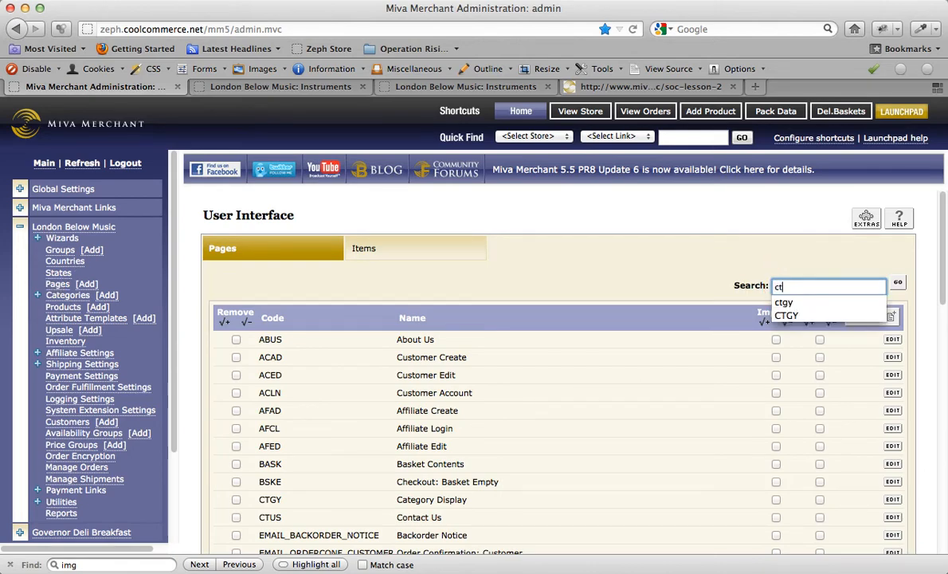
pyautogui.click(909, 281)
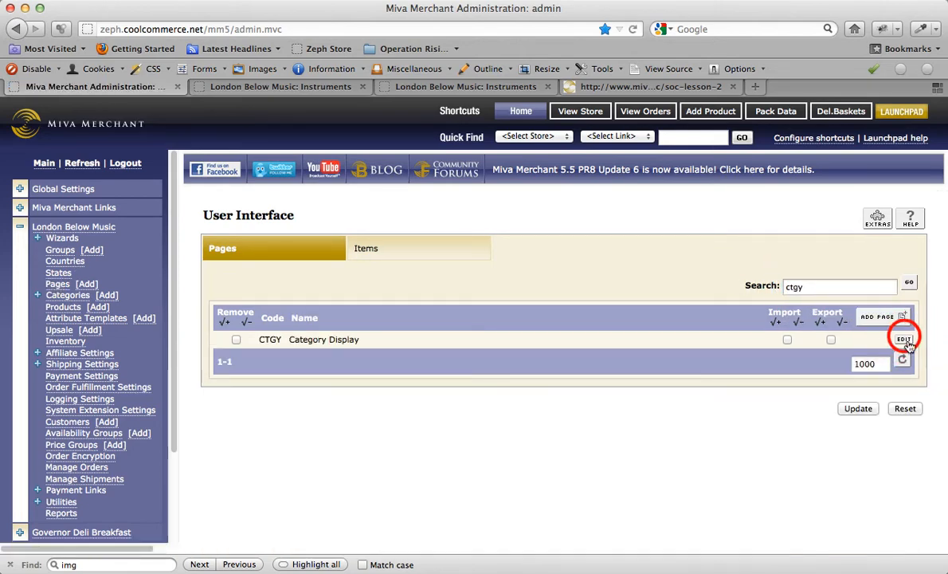
pyautogui.click(905, 338)
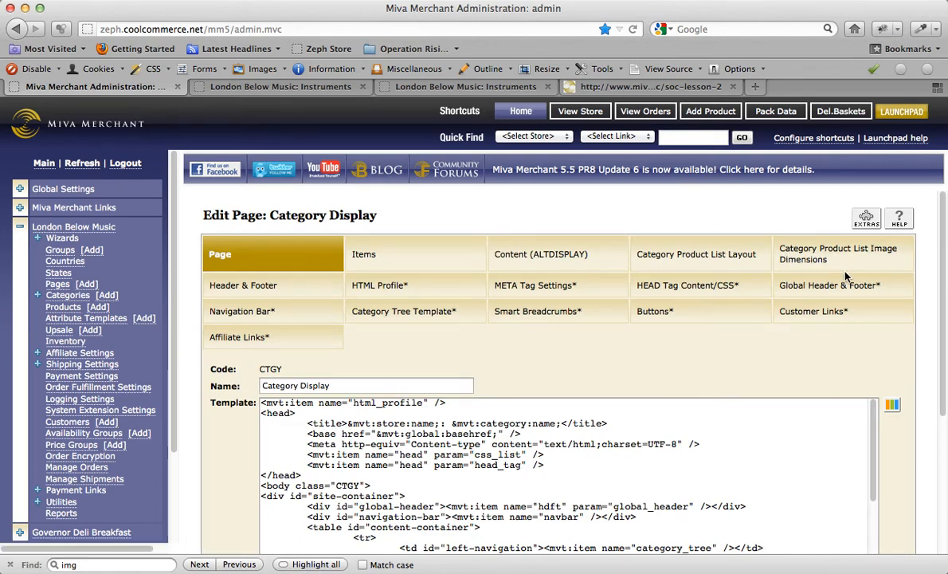
pyautogui.moveTo(815, 253)
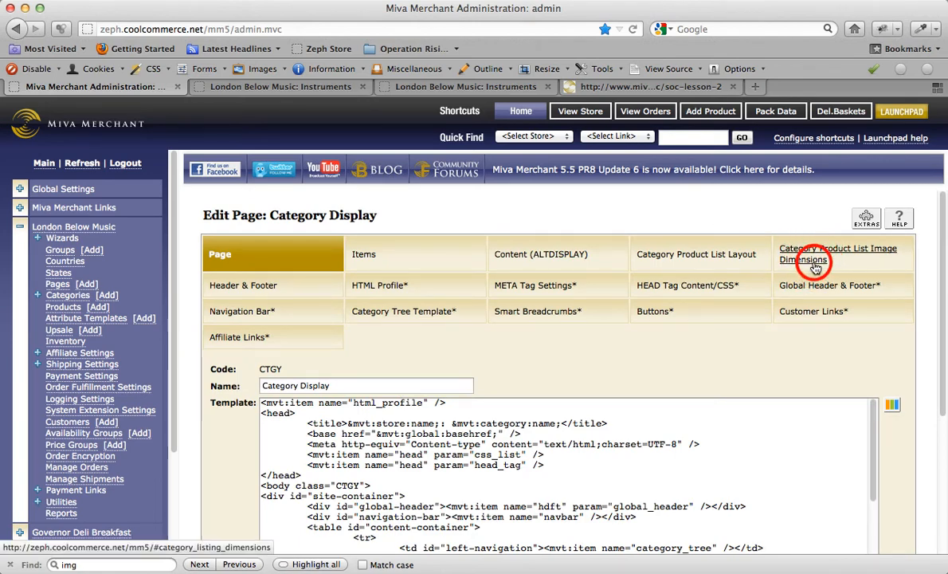
# Set Category Product List images to resize within a 234 by 234 bounding box
pyautogui.click(838, 253)
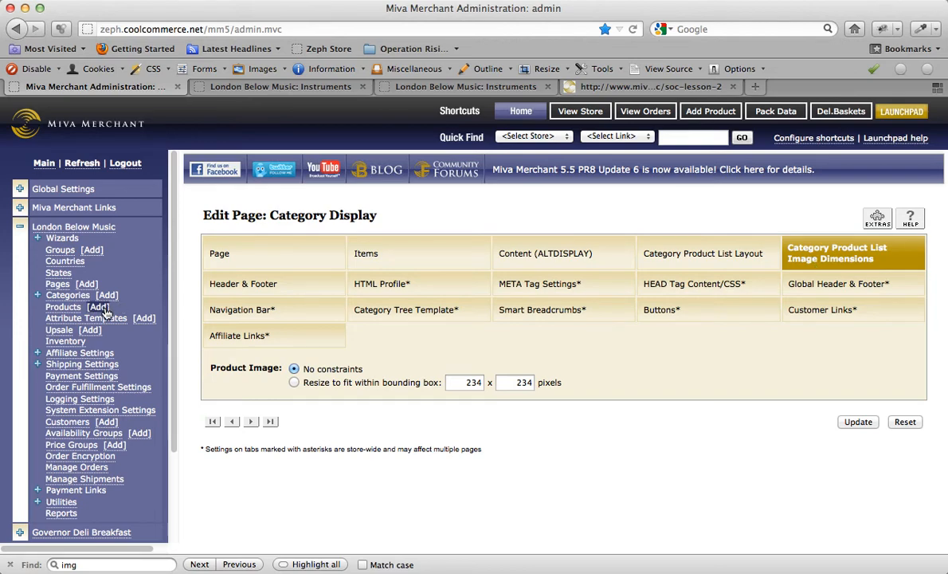
pyautogui.moveTo(299, 380)
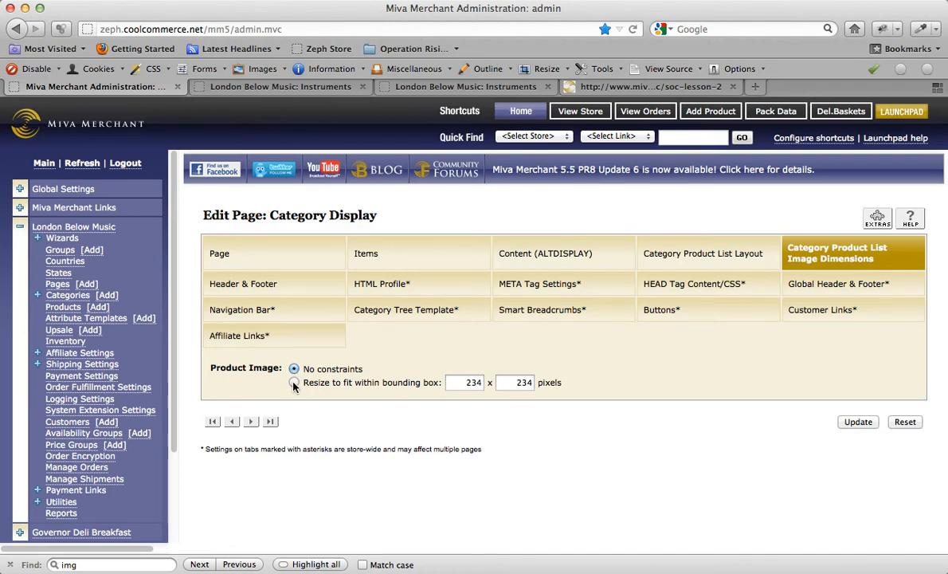
pyautogui.click(293, 382)
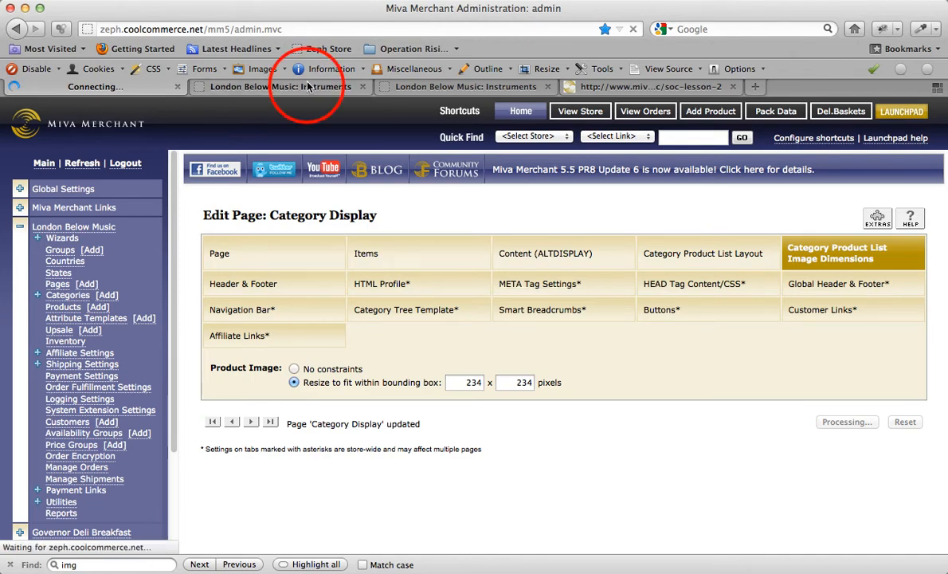
# Check the Instruments storefront page, then change the bounding box to 200 by 200
pyautogui.click(279, 86)
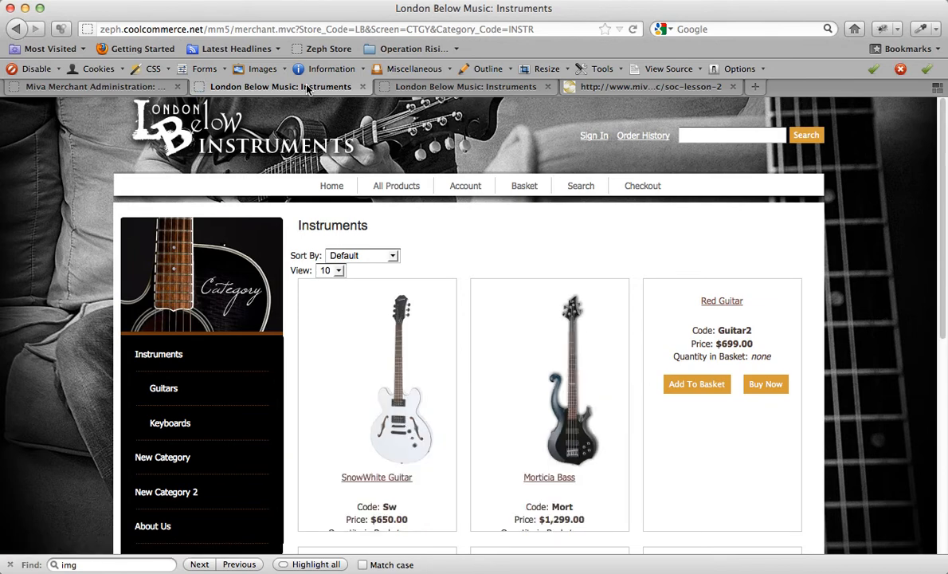
pyautogui.moveTo(437, 201)
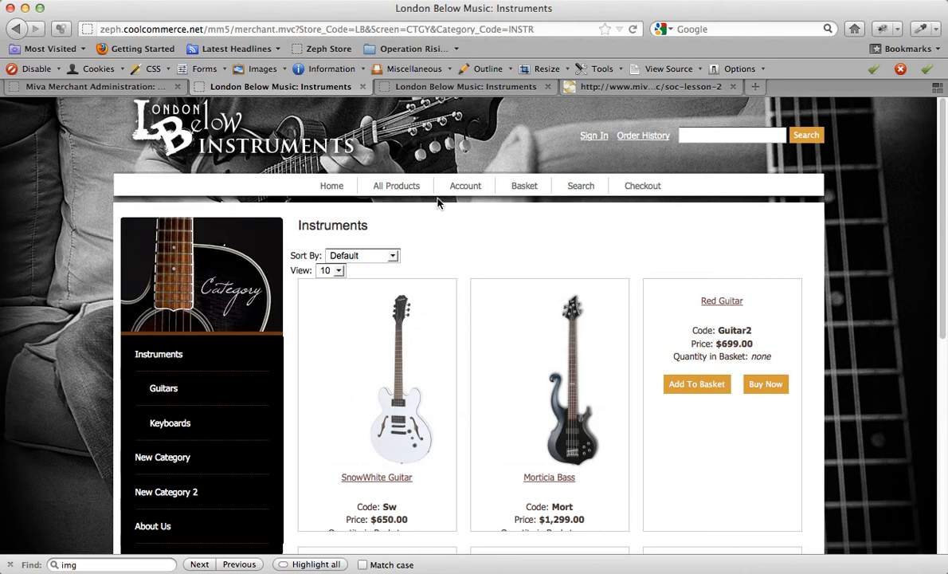
pyautogui.click(92, 86)
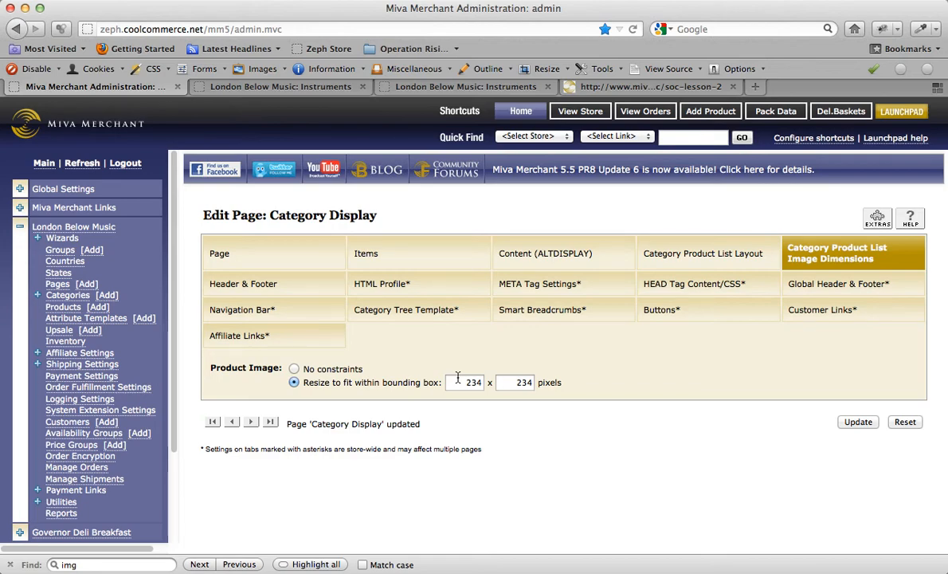
pyautogui.click(465, 383)
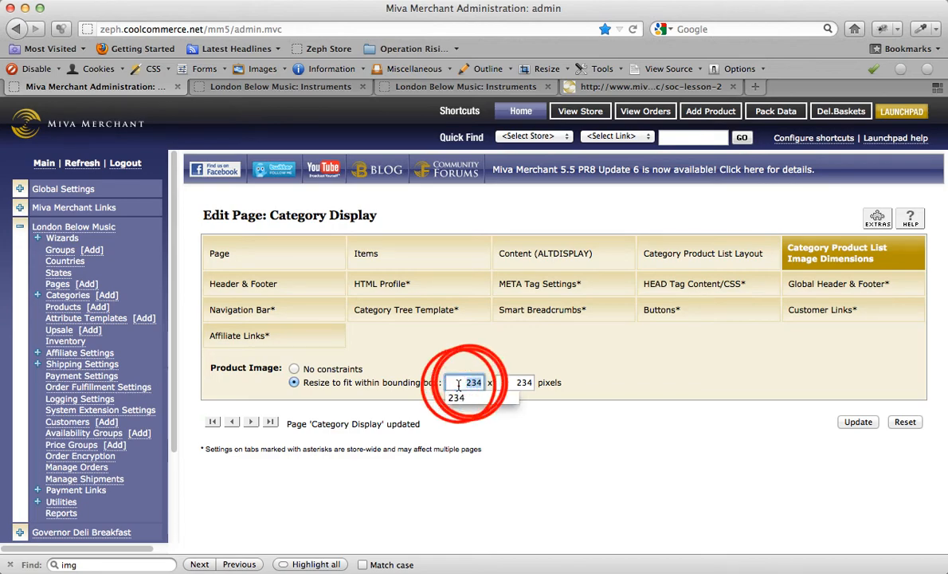
pyautogui.write('200')
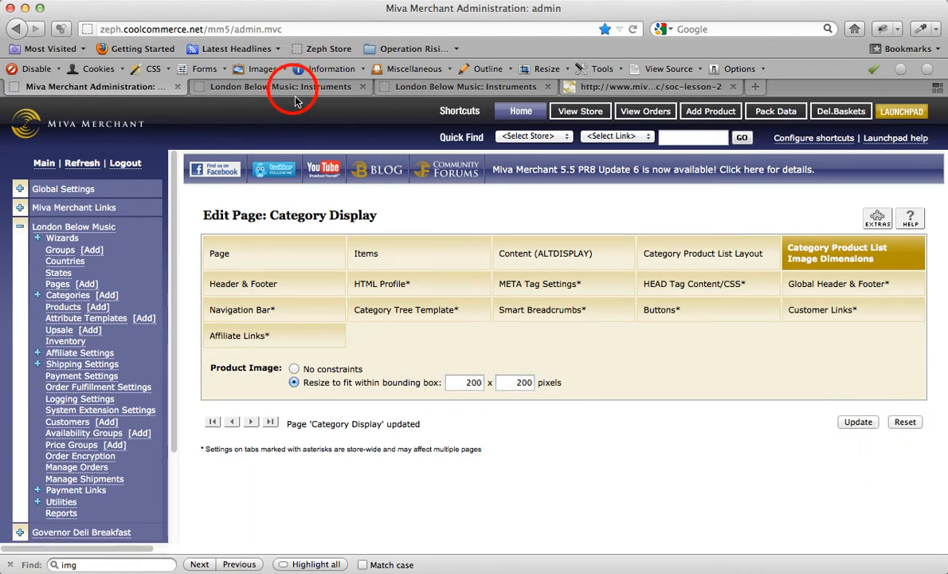
# Review the storefront at 200 pixels, then save a 150 by 150 bounding box
pyautogui.click(279, 86)
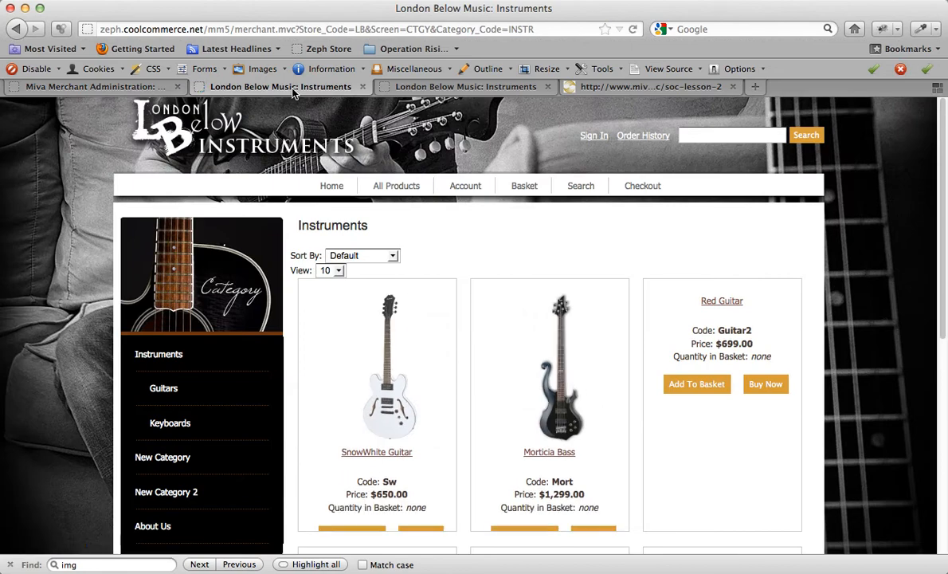
pyautogui.scroll(-3)
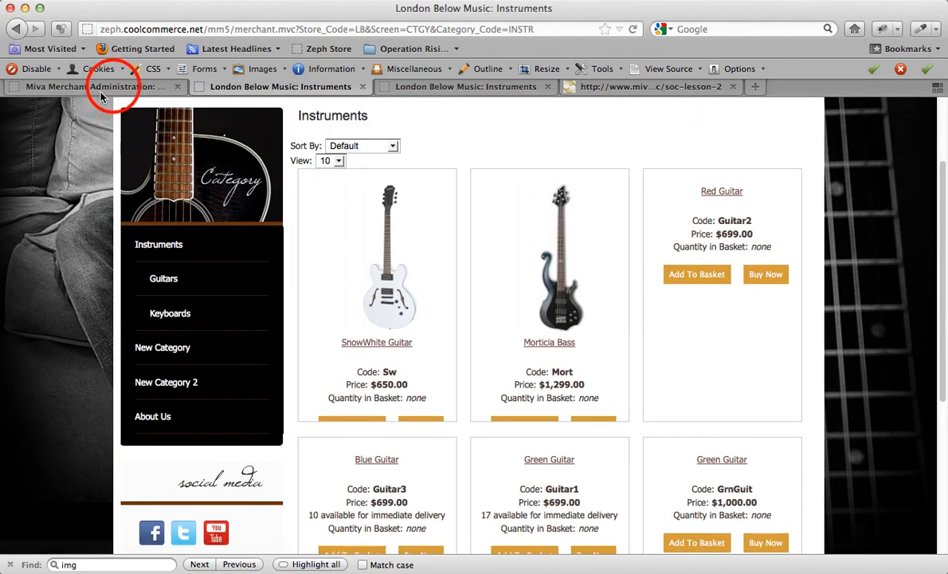
pyautogui.click(89, 86)
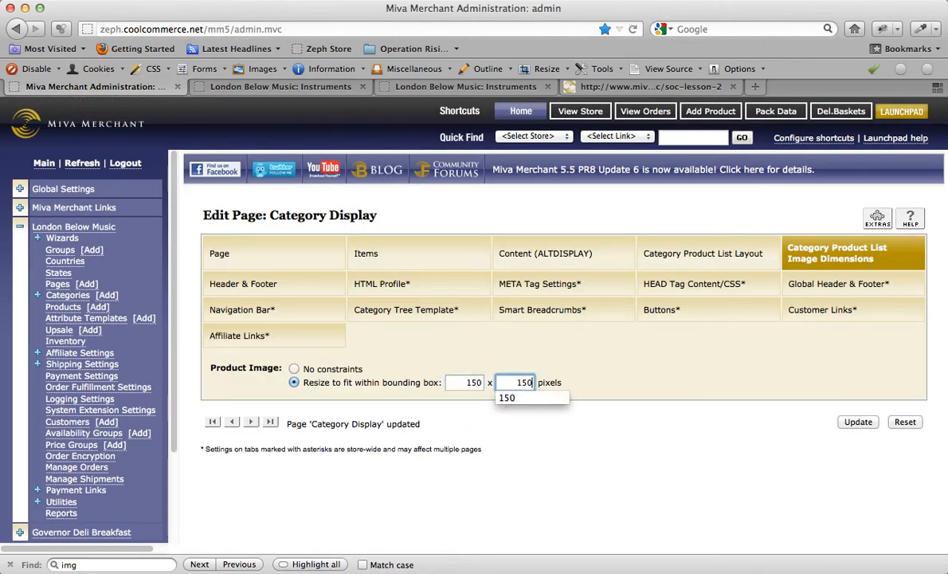
pyautogui.click(857, 420)
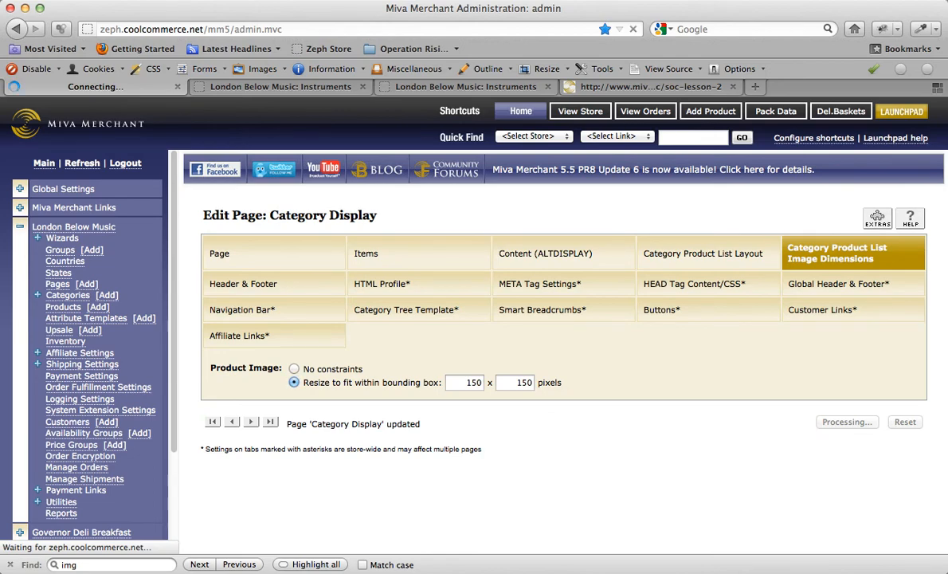
# Reload the Instruments category page showing the 150-pixel SnowWhite Guitar and Morticia Bass images
pyautogui.click(279, 86)
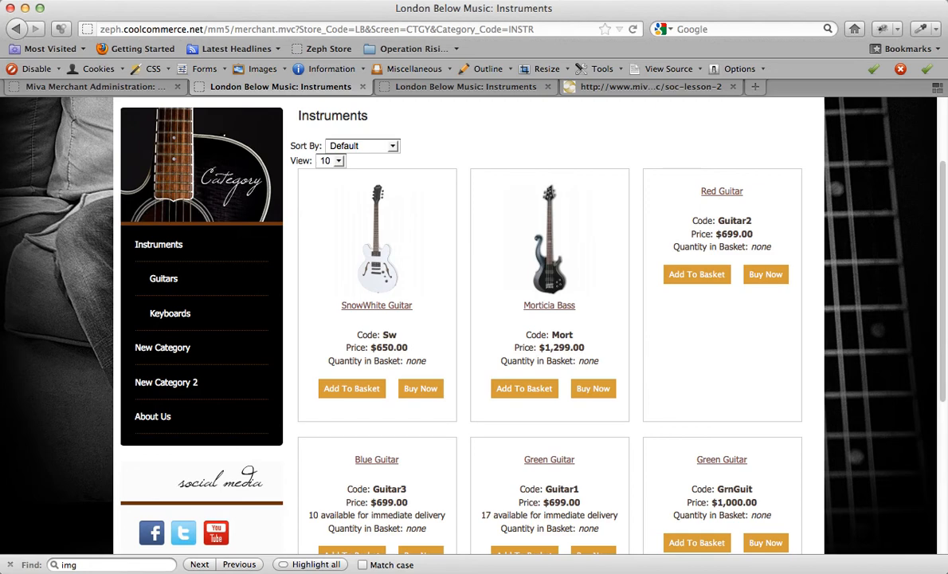
pyautogui.moveTo(397, 258)
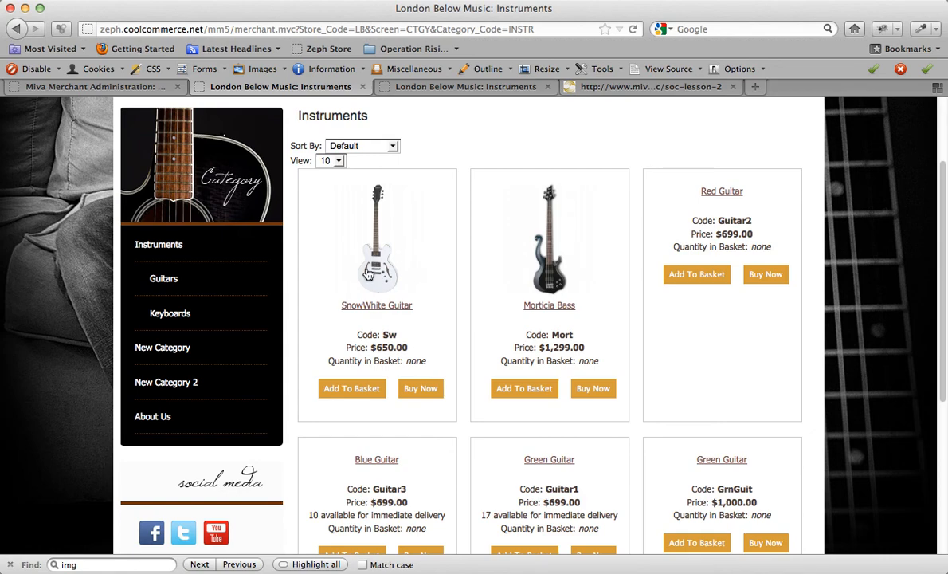
pyautogui.click(377, 252)
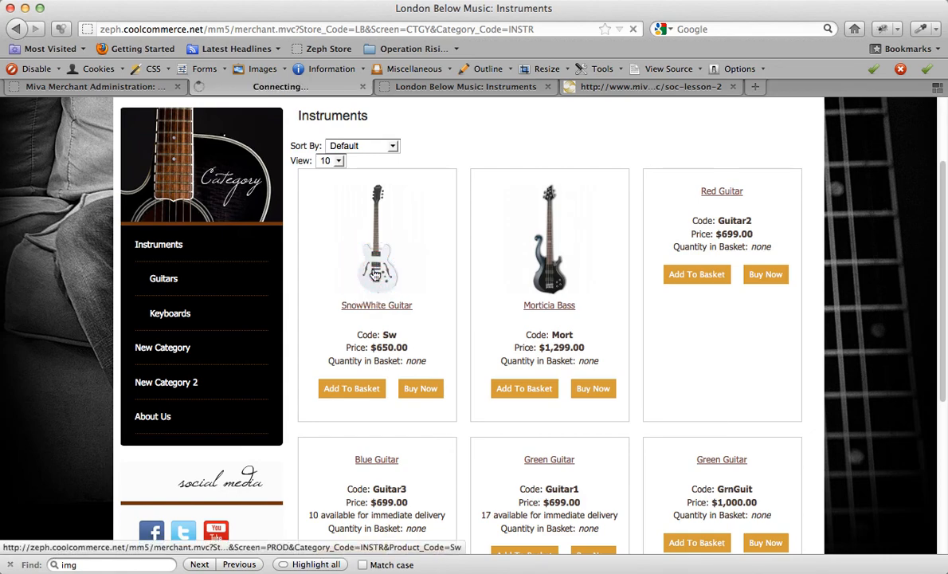